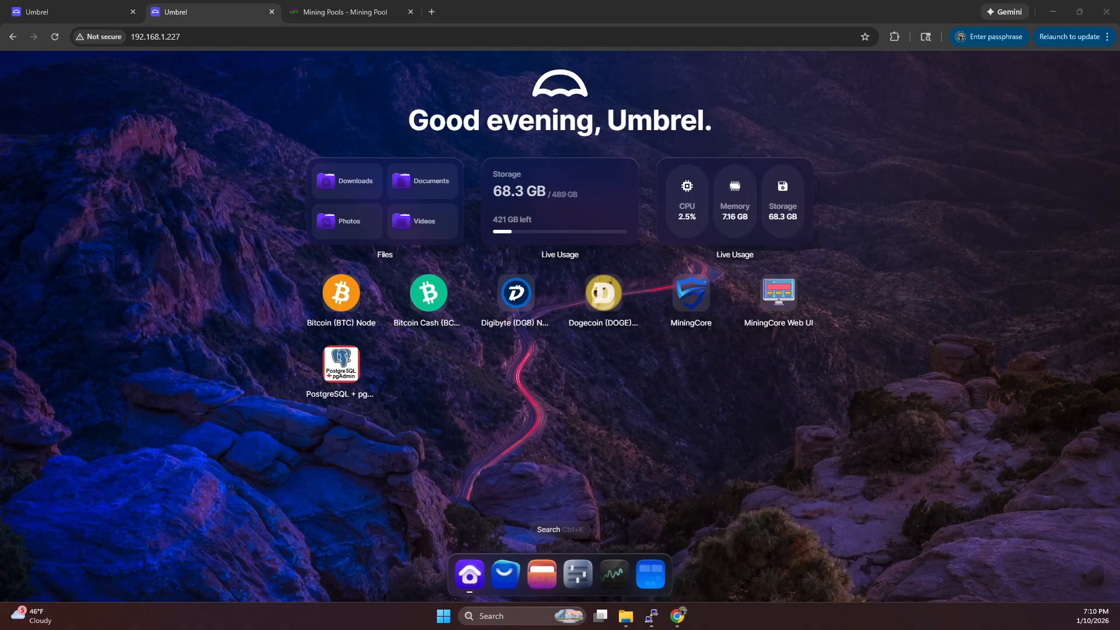
- View the MiningCore Web UI pool table listing idle BTC, BCH, DGB and DOGE solo pools
{"action": "left_click", "coordinate": [350, 12]}
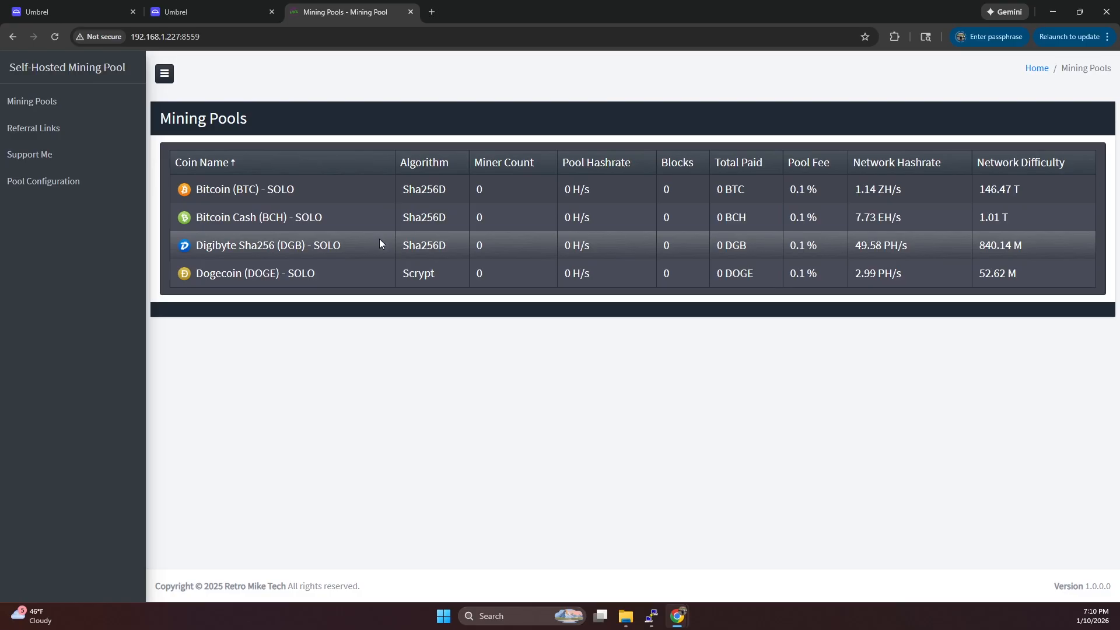
{"action": "left_click", "coordinate": [207, 12]}
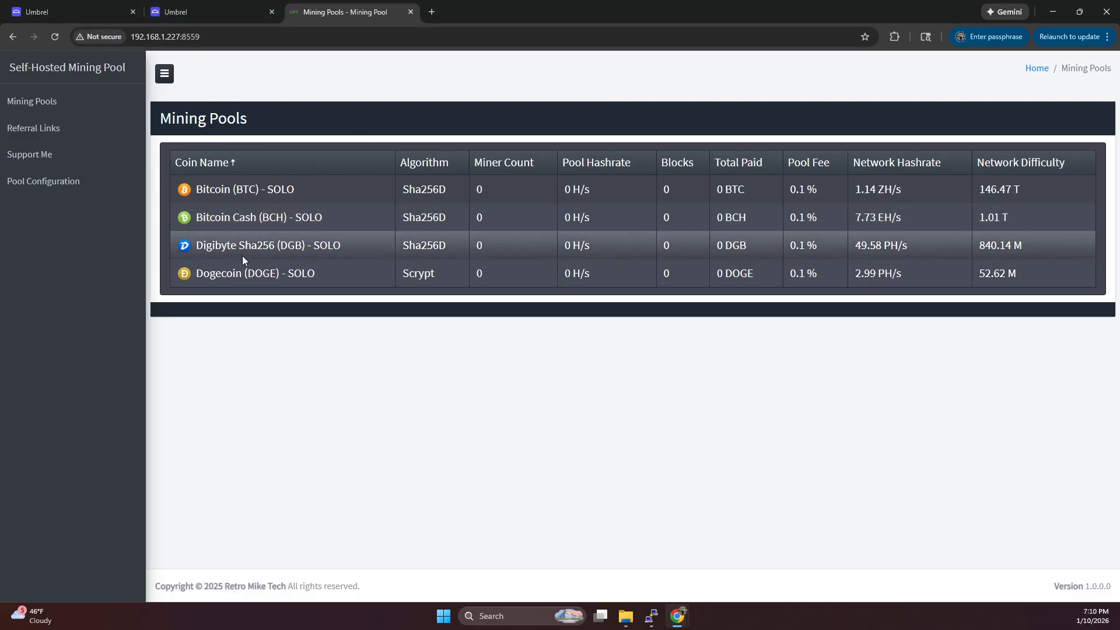
{"action": "mouse_move", "coordinate": [219, 259]}
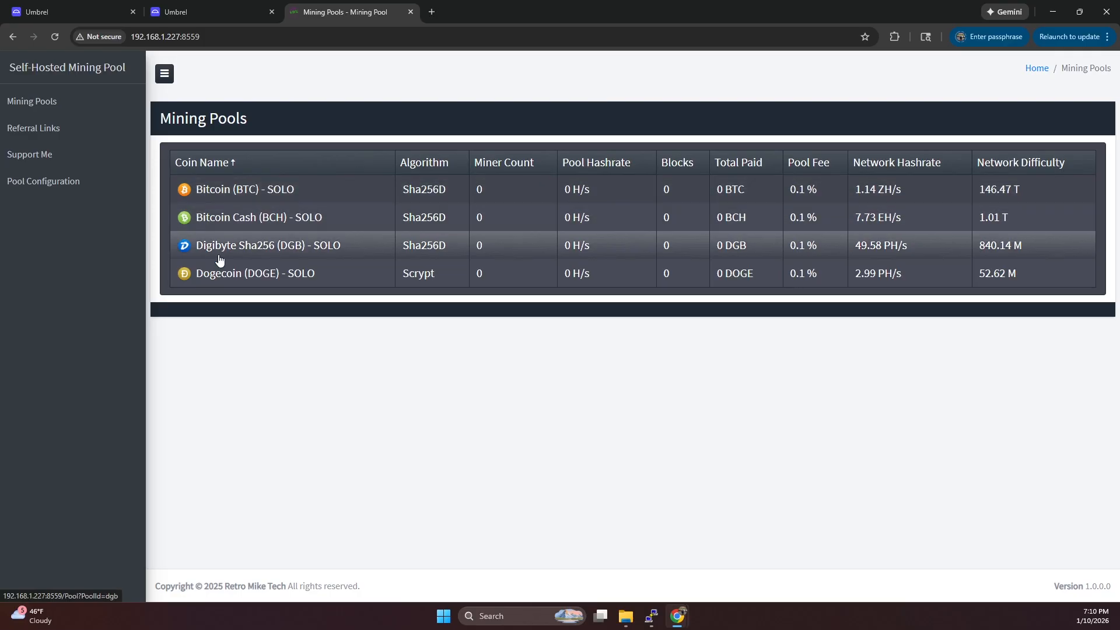
{"action": "mouse_move", "coordinate": [294, 221]}
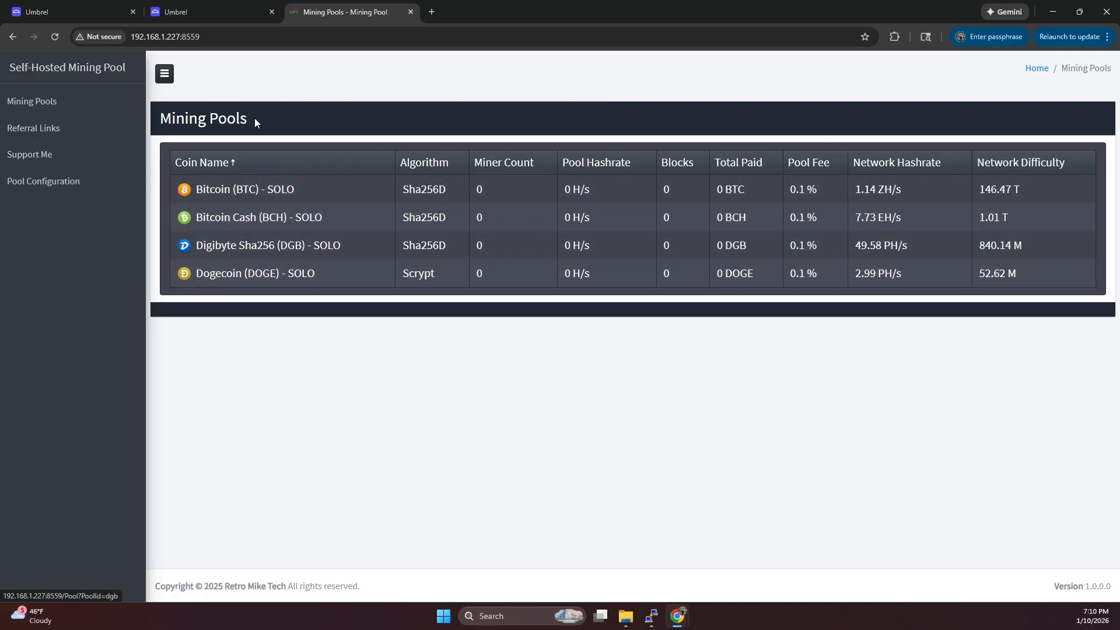
- Return to the Umbrel dashboard of the 192.168.1.227 server with its installed apps
{"action": "left_click", "coordinate": [207, 12]}
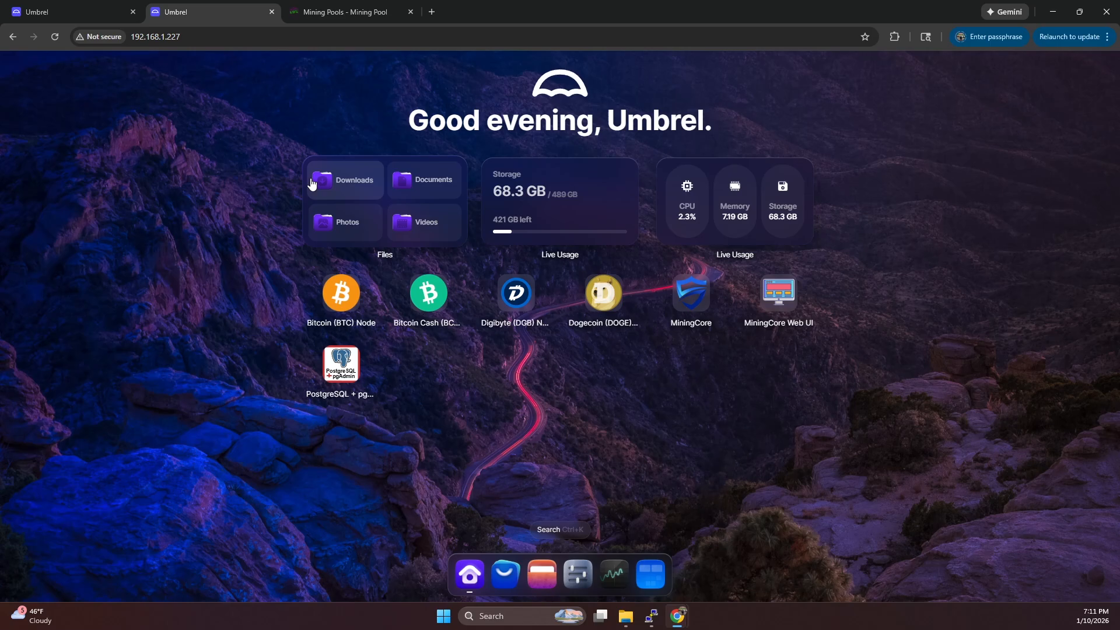
{"action": "mouse_move", "coordinate": [132, 134]}
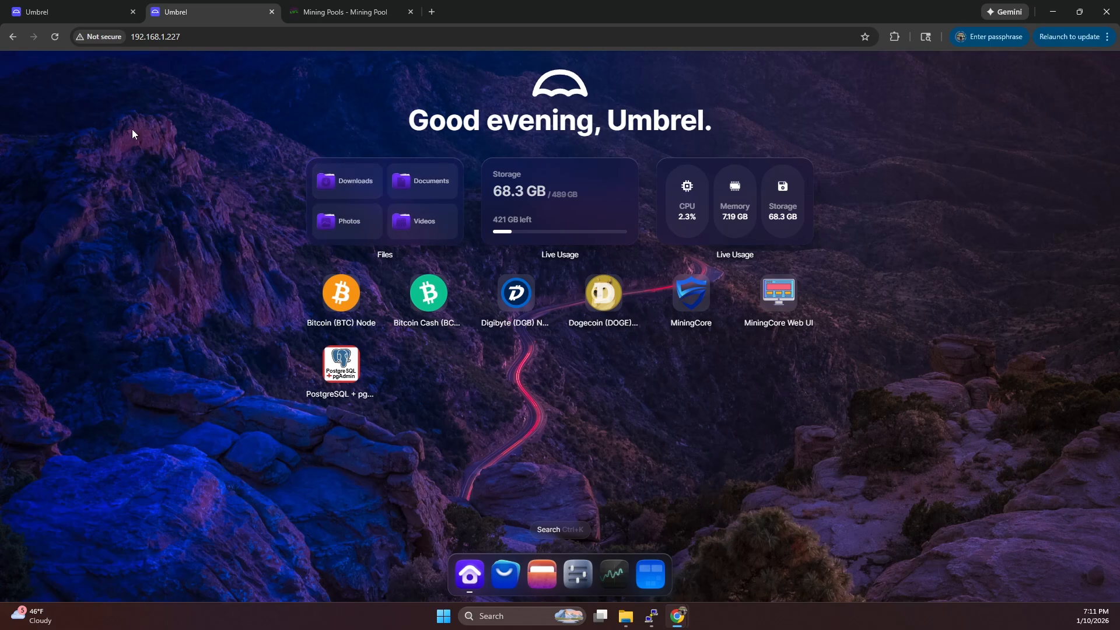
- Switch to the fresh Umbrel server at 192.168.1.64 with no apps installed
{"action": "left_click", "coordinate": [72, 11]}
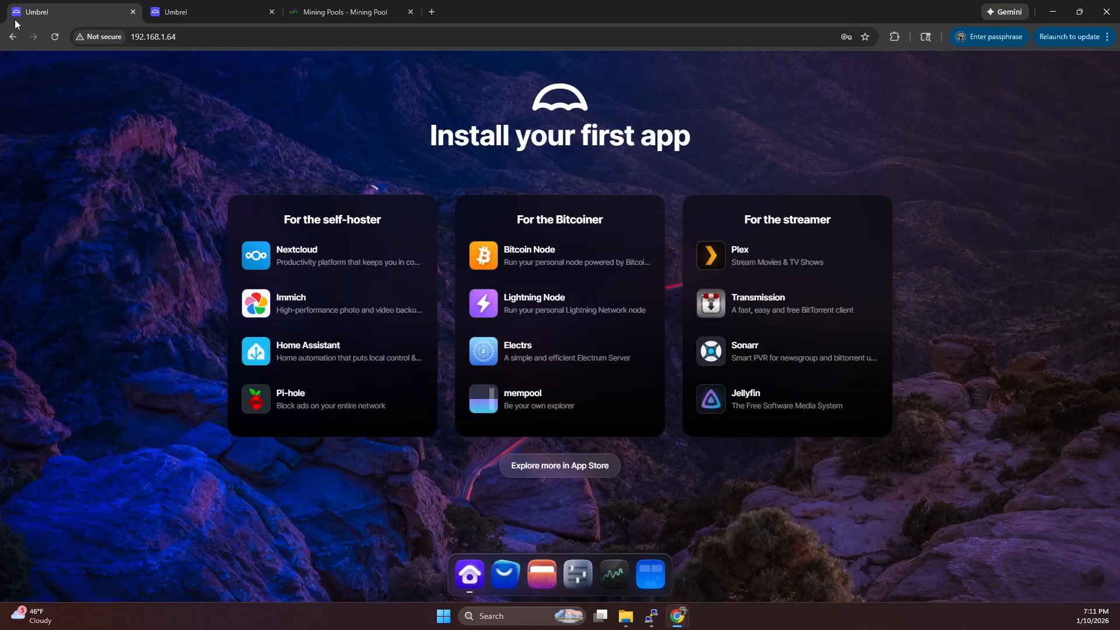
{"action": "mouse_move", "coordinate": [457, 138]}
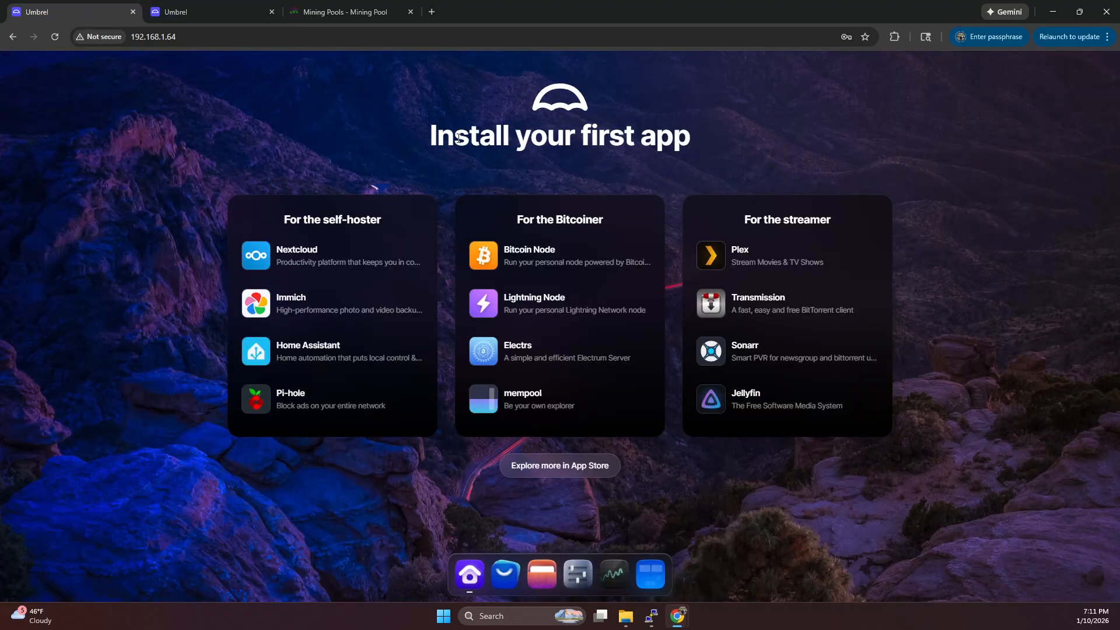
{"action": "mouse_move", "coordinate": [492, 509]}
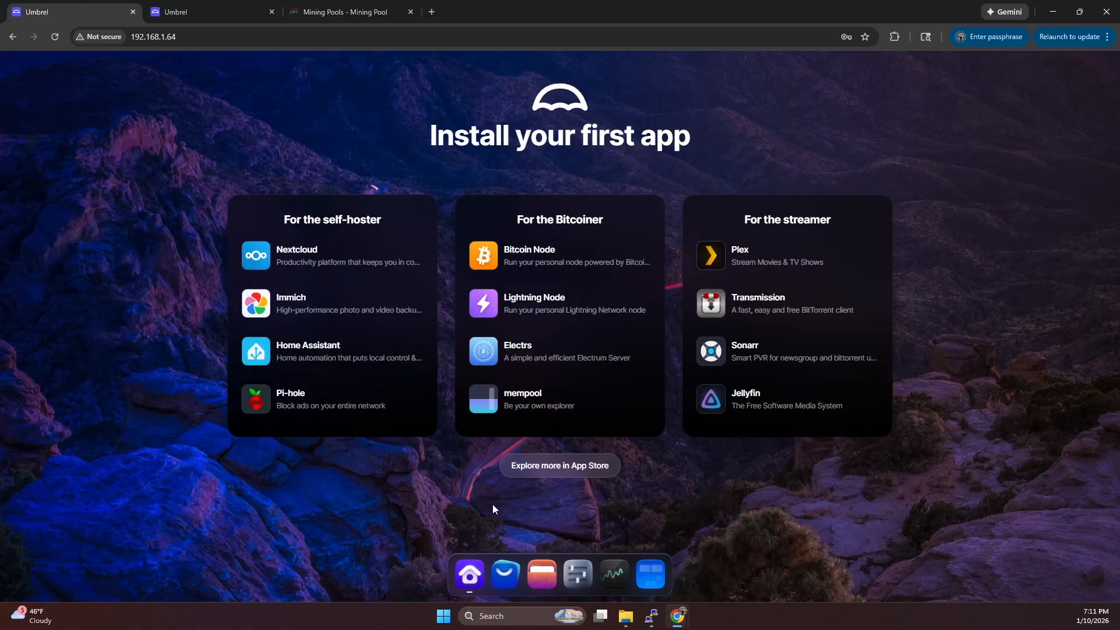
{"action": "mouse_move", "coordinate": [425, 467]}
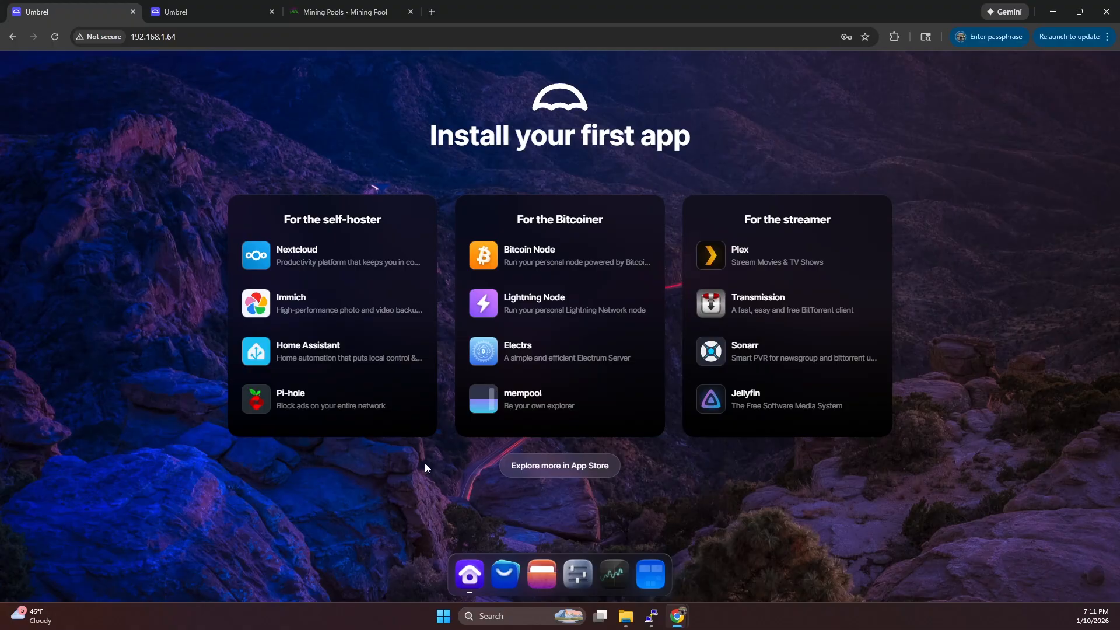
{"action": "mouse_move", "coordinate": [483, 524]}
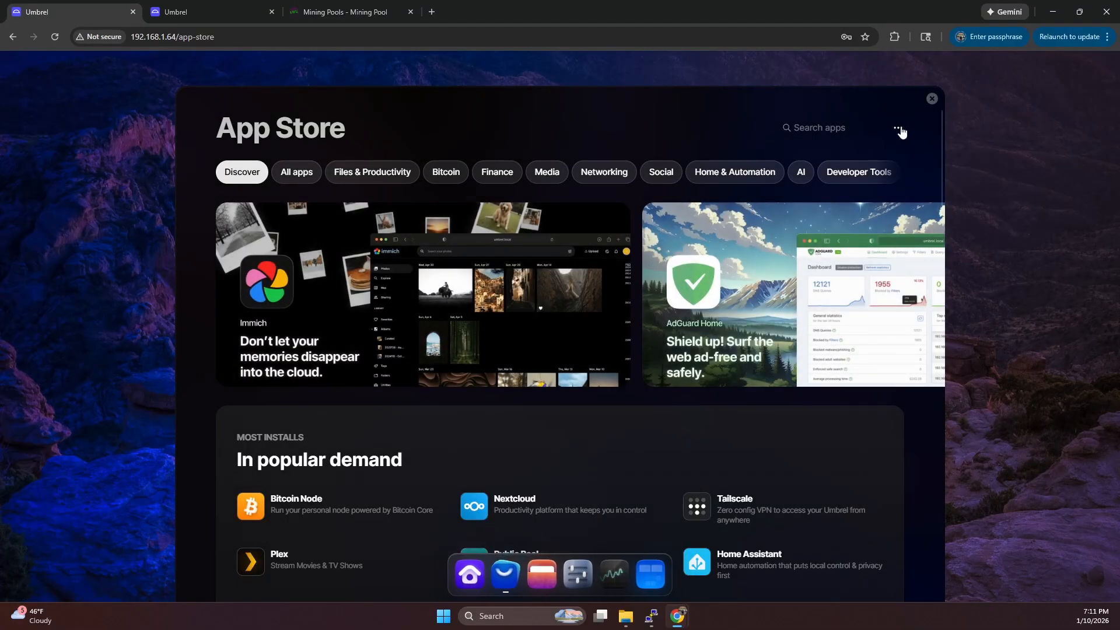
{"action": "left_click", "coordinate": [897, 130]}
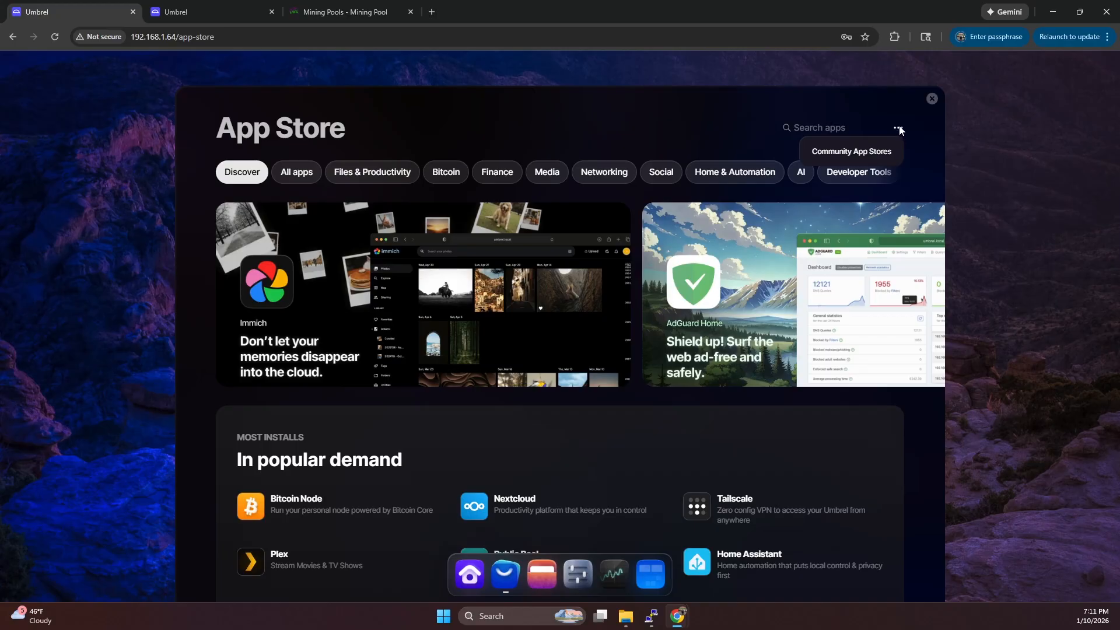
{"action": "left_click", "coordinate": [850, 150]}
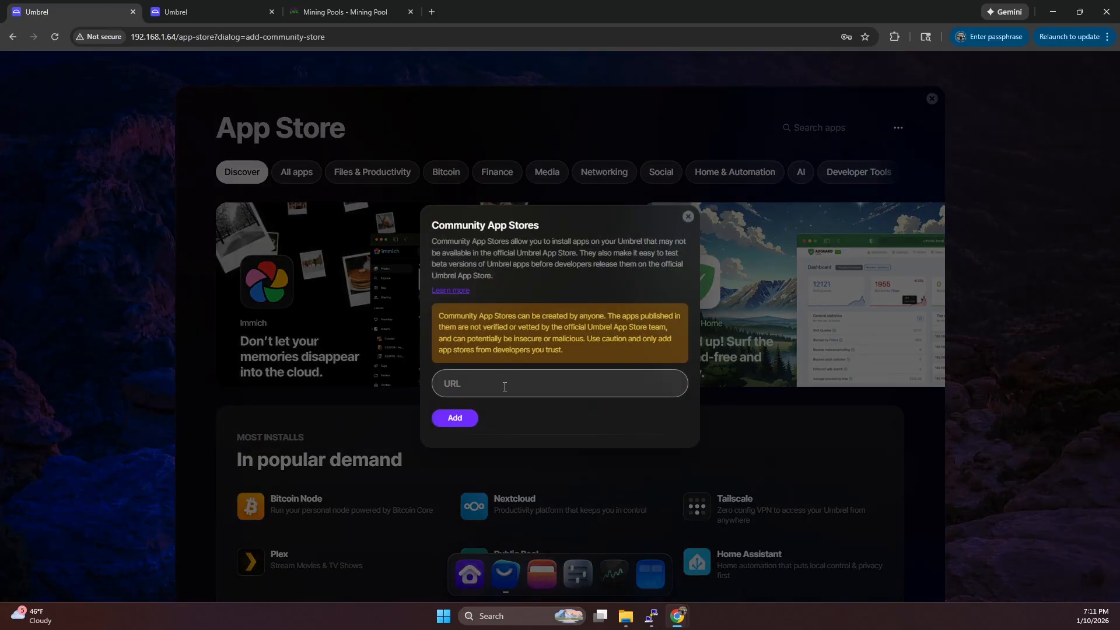
{"action": "type", "text": "https://github.com/TheRetroMike/retromike-umbrel-app-"}
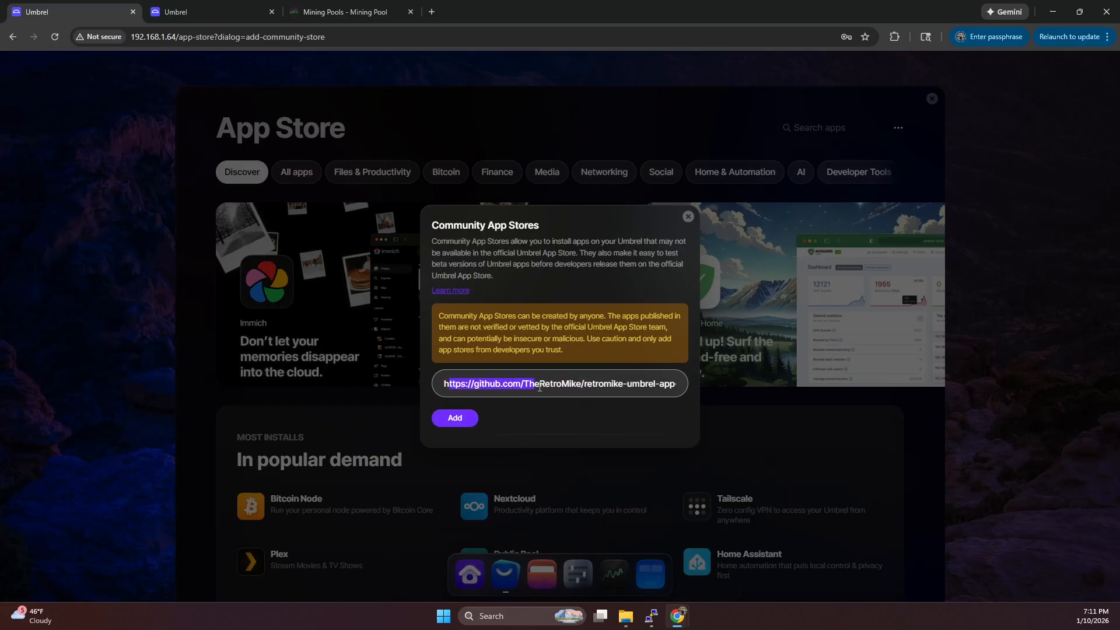
{"action": "left_click", "coordinate": [623, 384]}
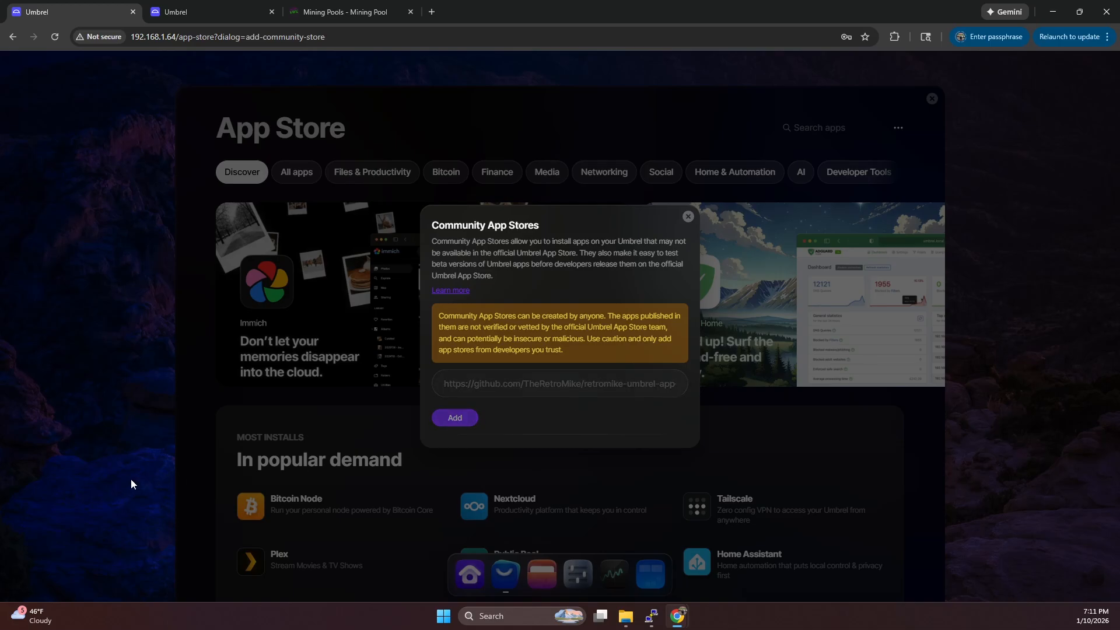
{"action": "left_click", "coordinate": [454, 418]}
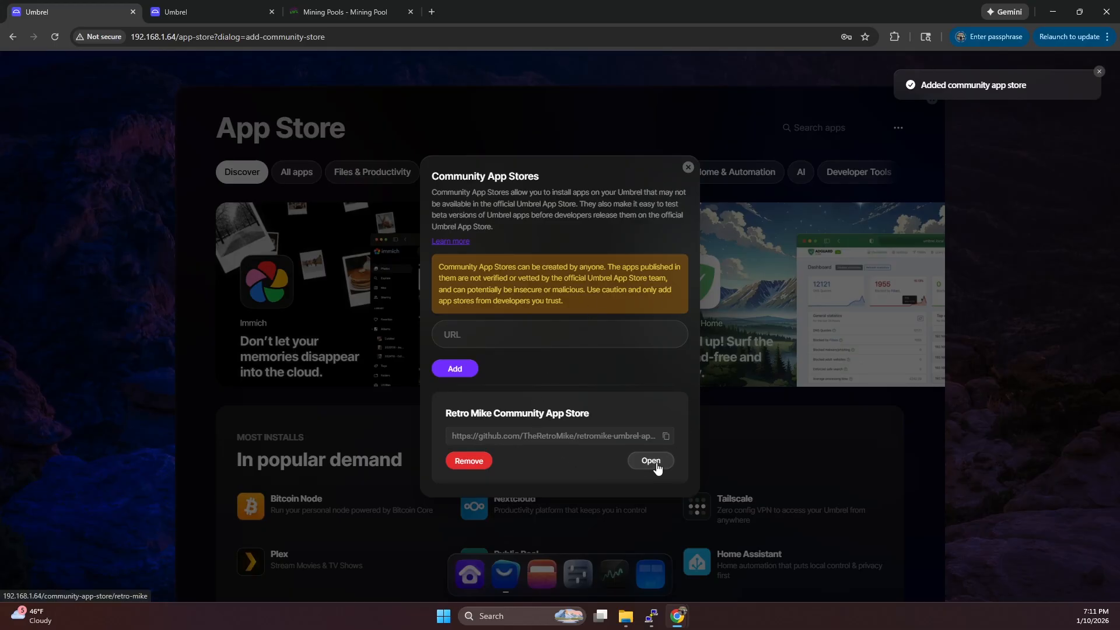
- Open the Retro Mike Community App Store listing its mining node apps and utilities
{"action": "left_click", "coordinate": [648, 461]}
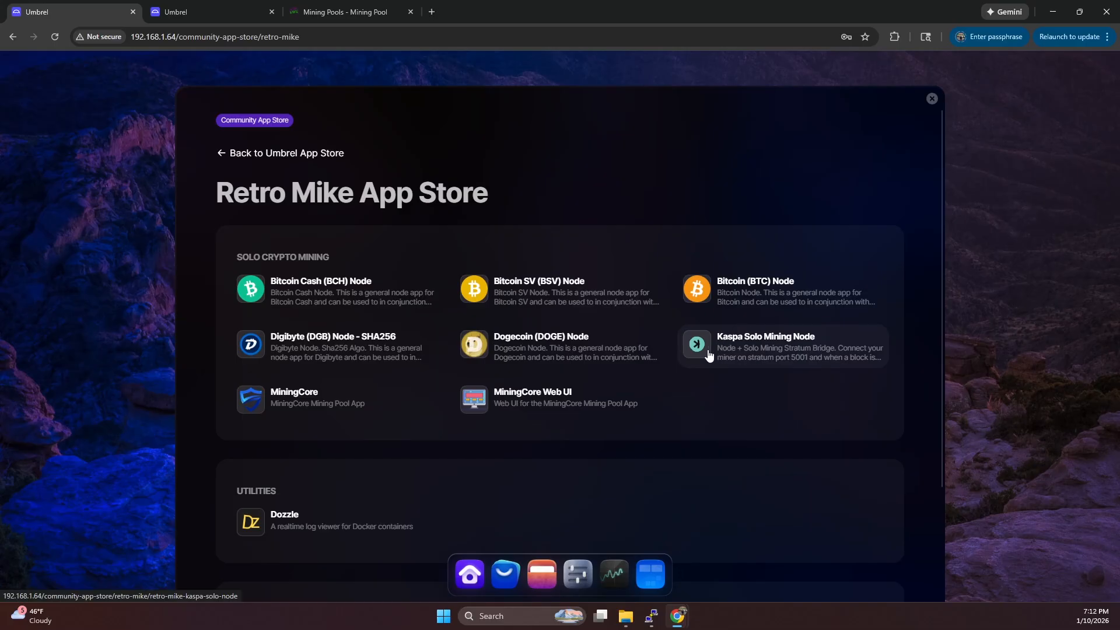
{"action": "mouse_move", "coordinate": [616, 400]}
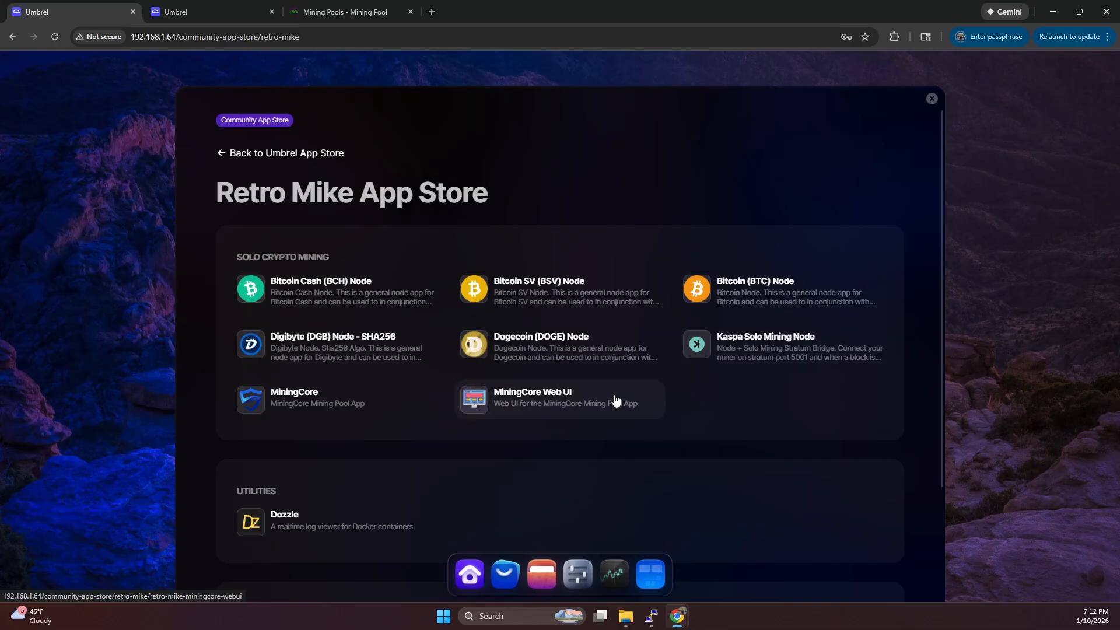
{"action": "mouse_move", "coordinate": [385, 438]}
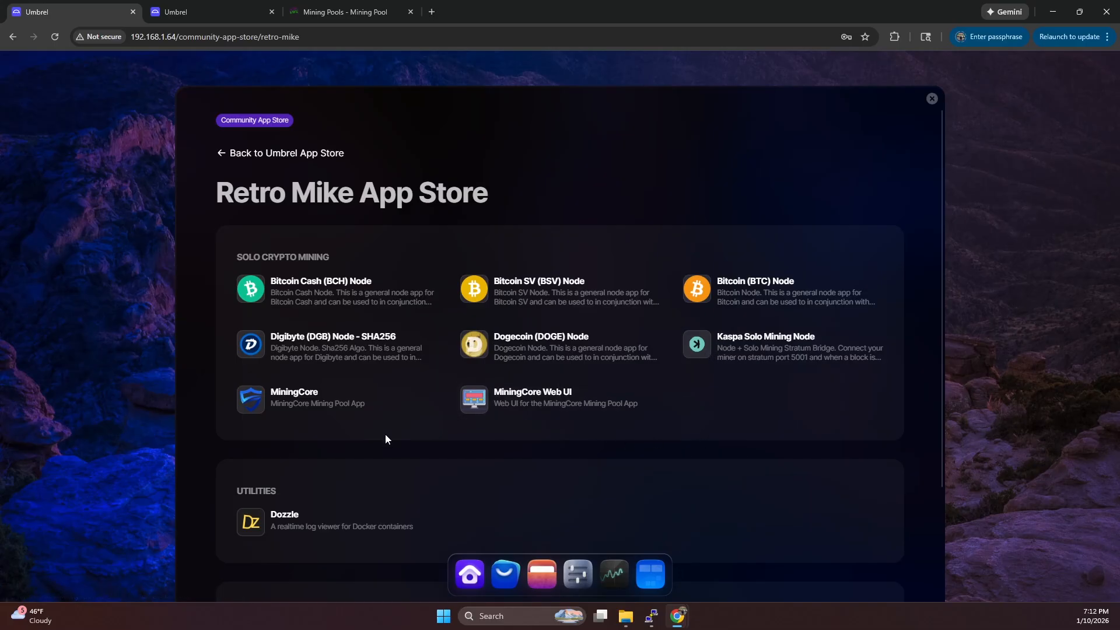
{"action": "mouse_move", "coordinate": [381, 447]}
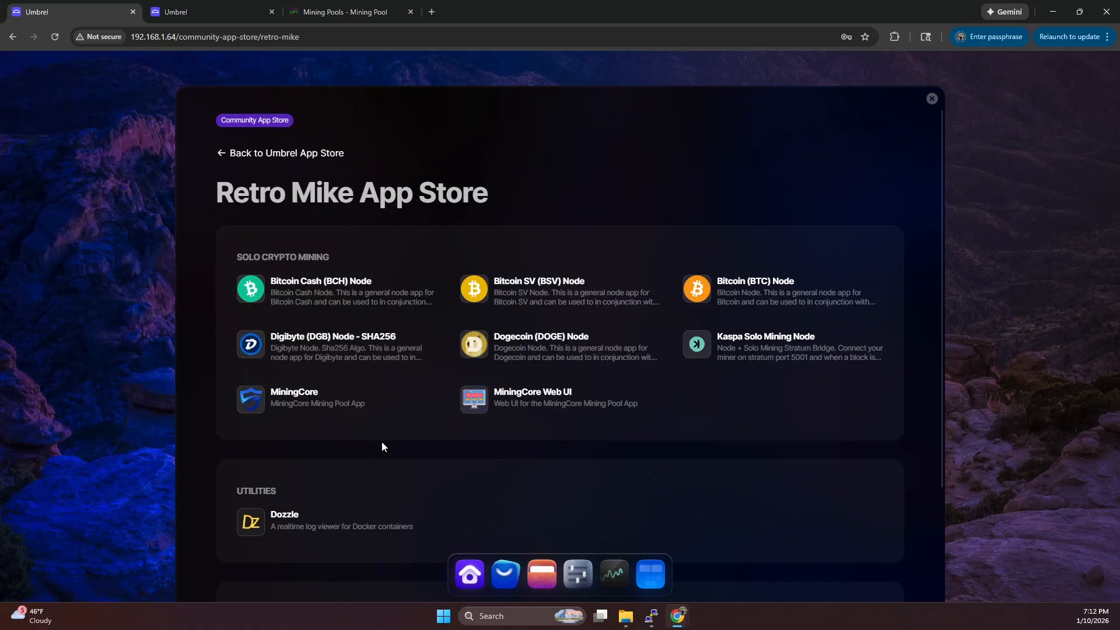
{"action": "mouse_move", "coordinate": [491, 413]}
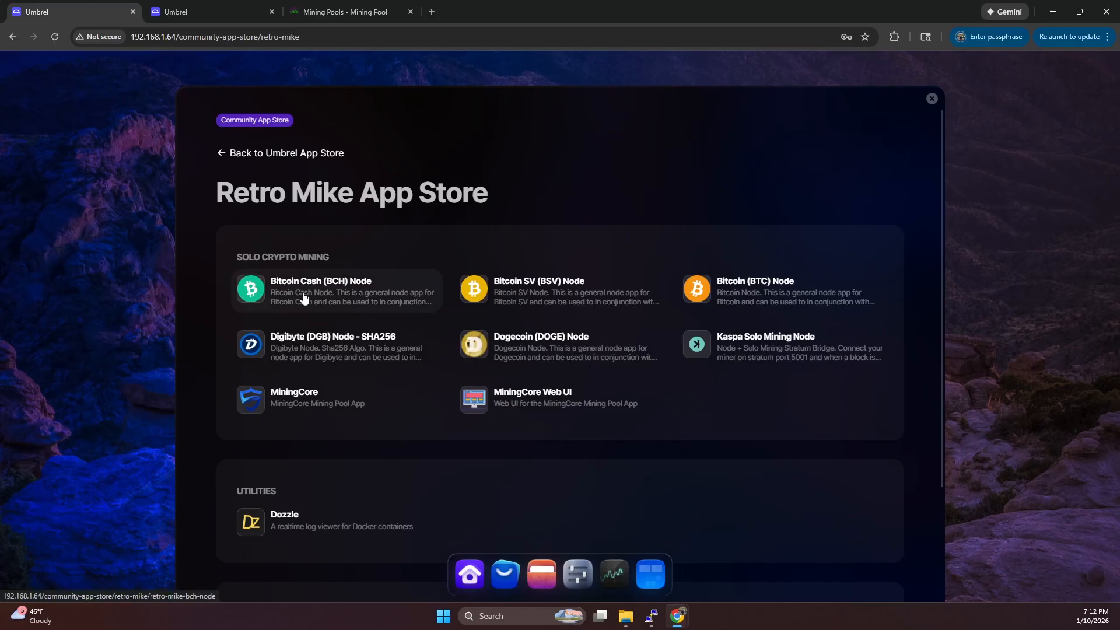
- Install the Bitcoin Cash (BCH) Node app from the Retro Mike store
{"action": "left_click", "coordinate": [322, 291]}
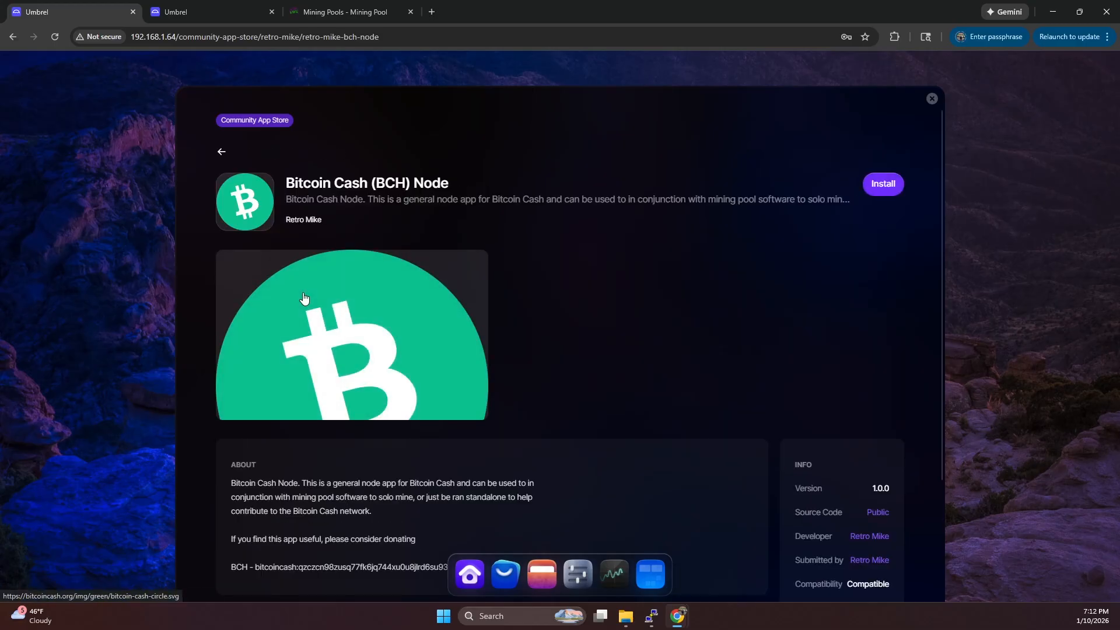
{"action": "left_click", "coordinate": [883, 183]}
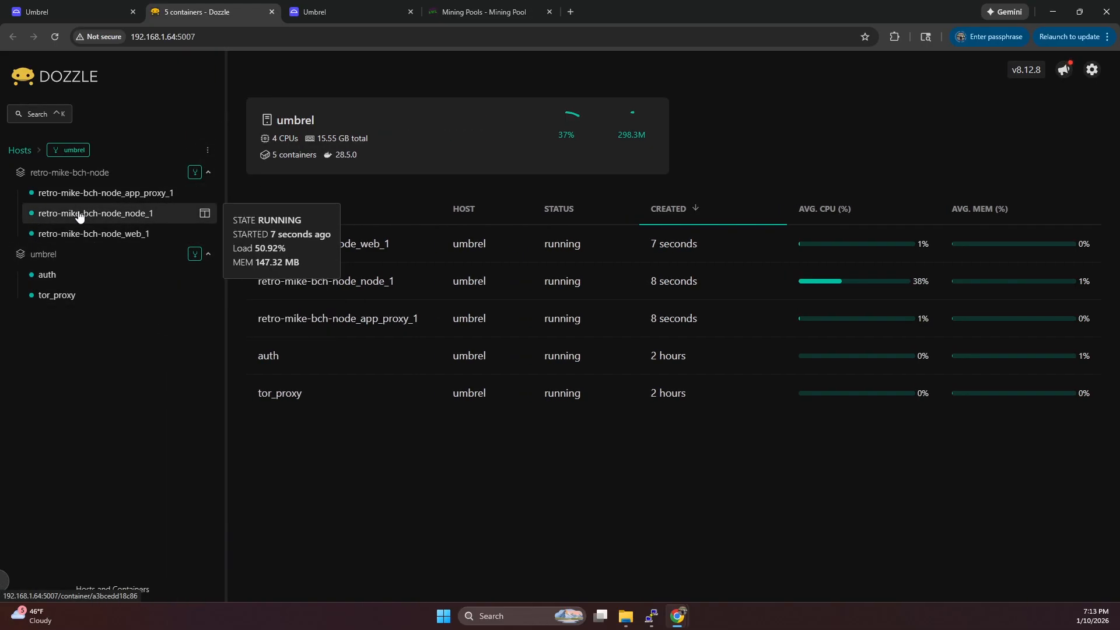
- Check the retro-mike-bch-node_node_1 logs in Dozzle showing headers syncing, then return to Umbrel
{"action": "left_click", "coordinate": [94, 212]}
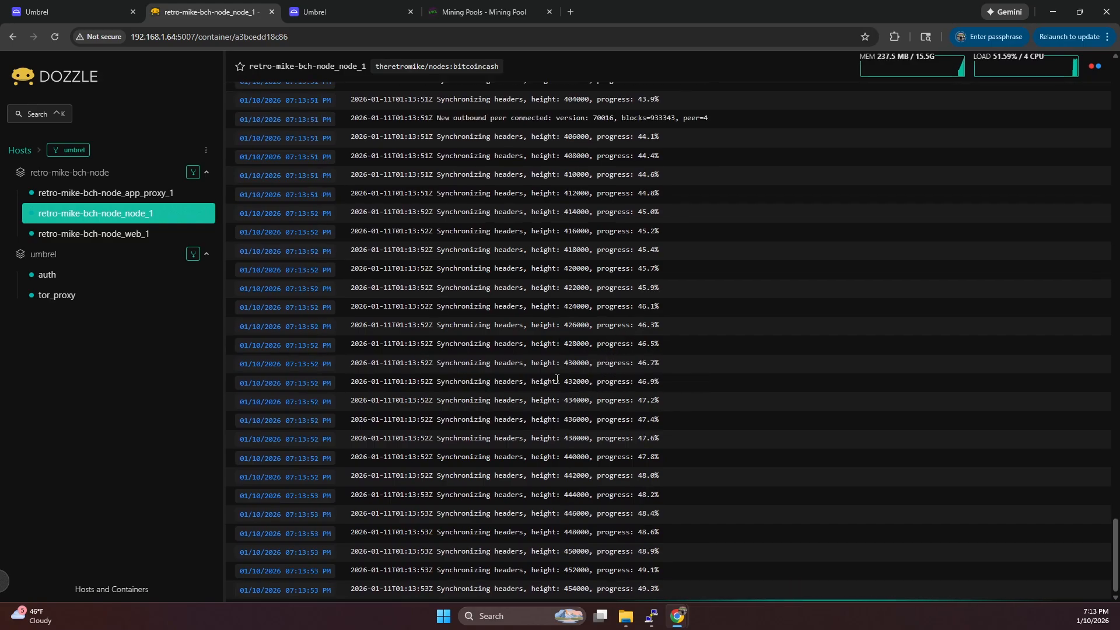
{"action": "left_click", "coordinate": [64, 11]}
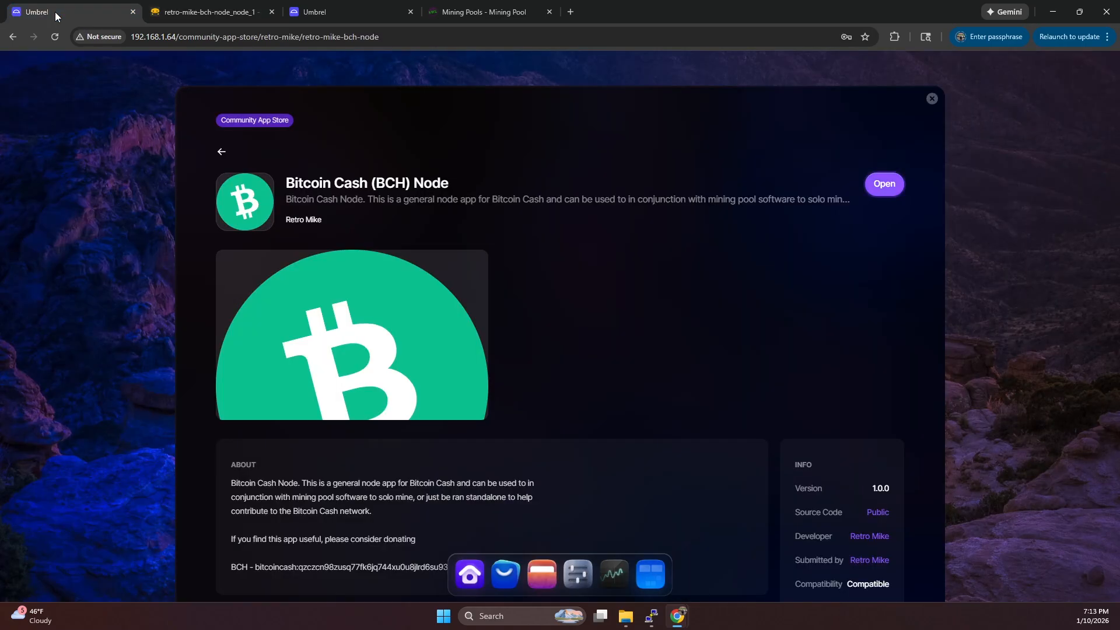
- Install PostgreSQL + pgAdmin from the Retro Mike store and return to the store listing
{"action": "left_click", "coordinate": [221, 151]}
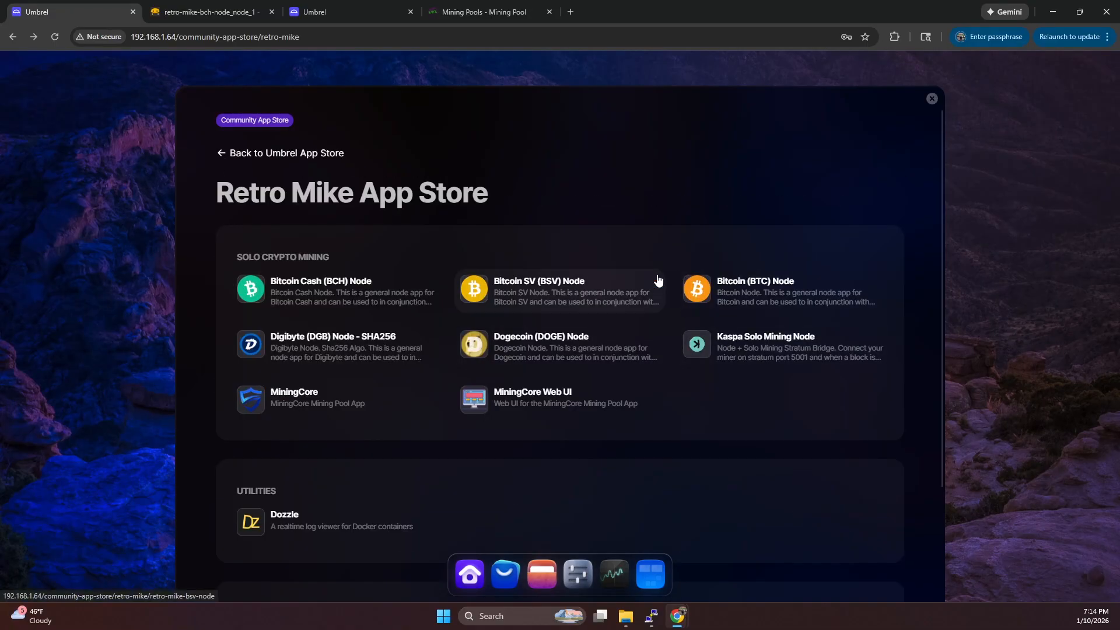
{"action": "scroll", "scroll_direction": "down", "scroll_amount": 3}
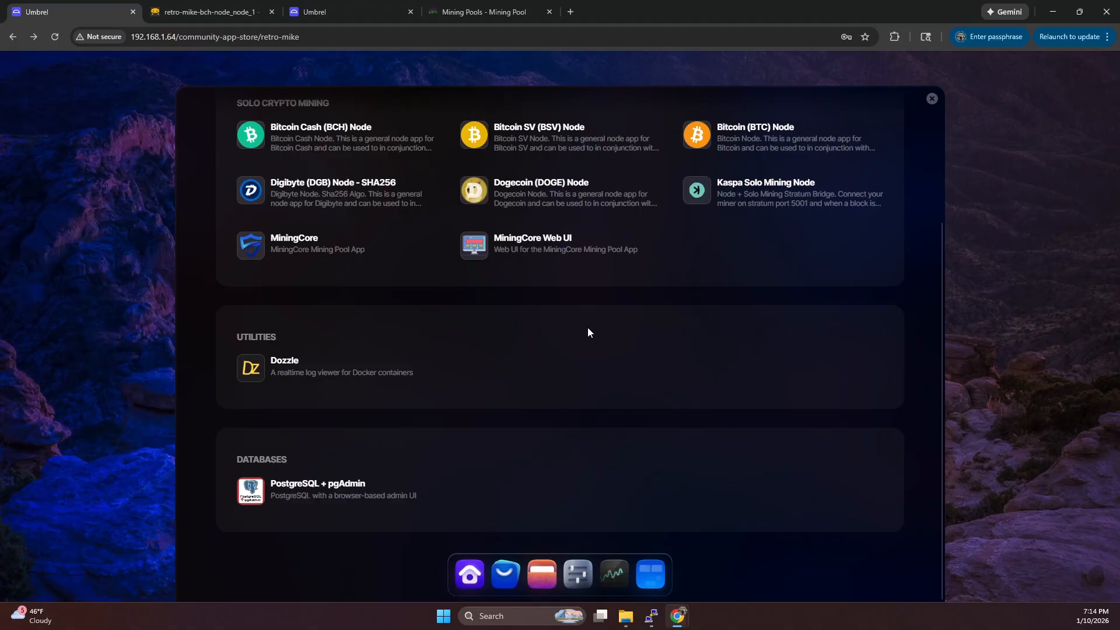
{"action": "mouse_move", "coordinate": [804, 307]}
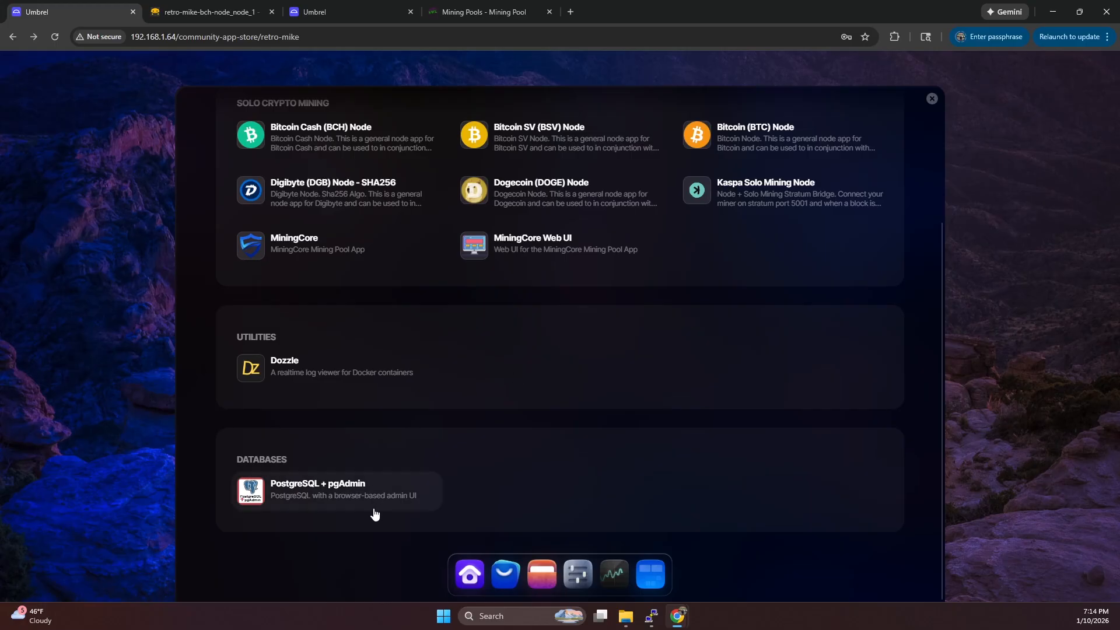
{"action": "mouse_move", "coordinate": [345, 551]}
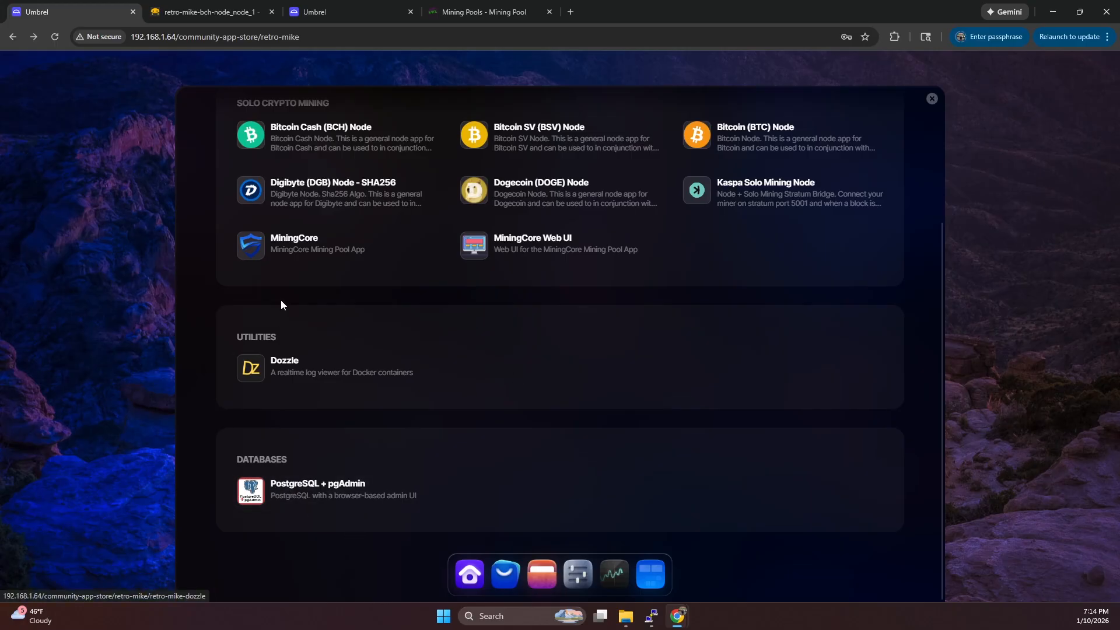
{"action": "double_click", "coordinate": [263, 459]}
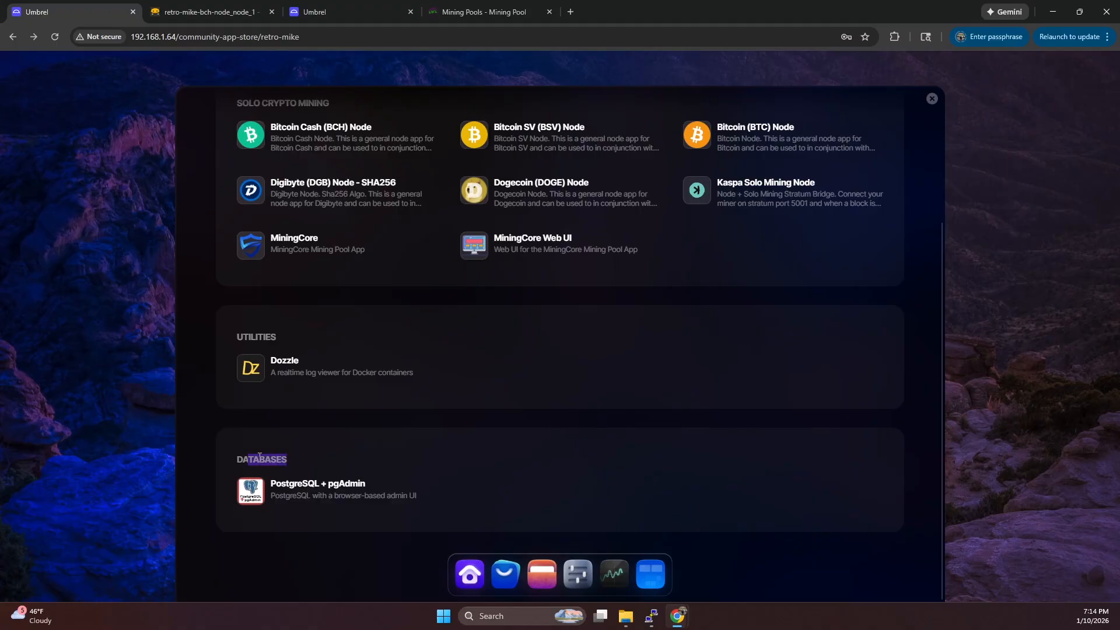
{"action": "left_click", "coordinate": [317, 488]}
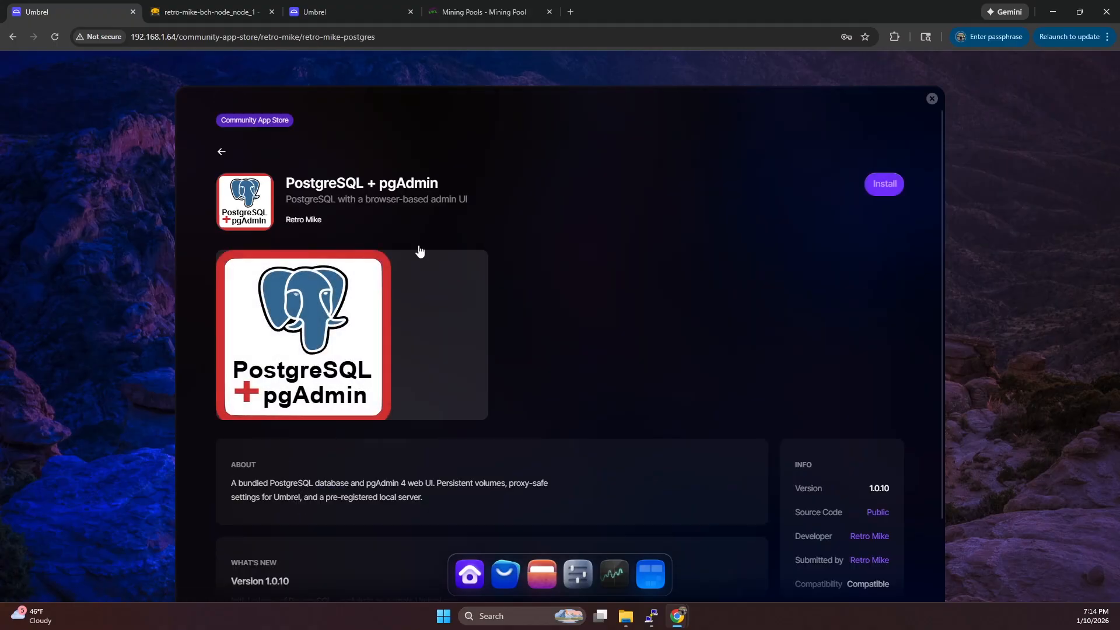
{"action": "left_click", "coordinate": [884, 183]}
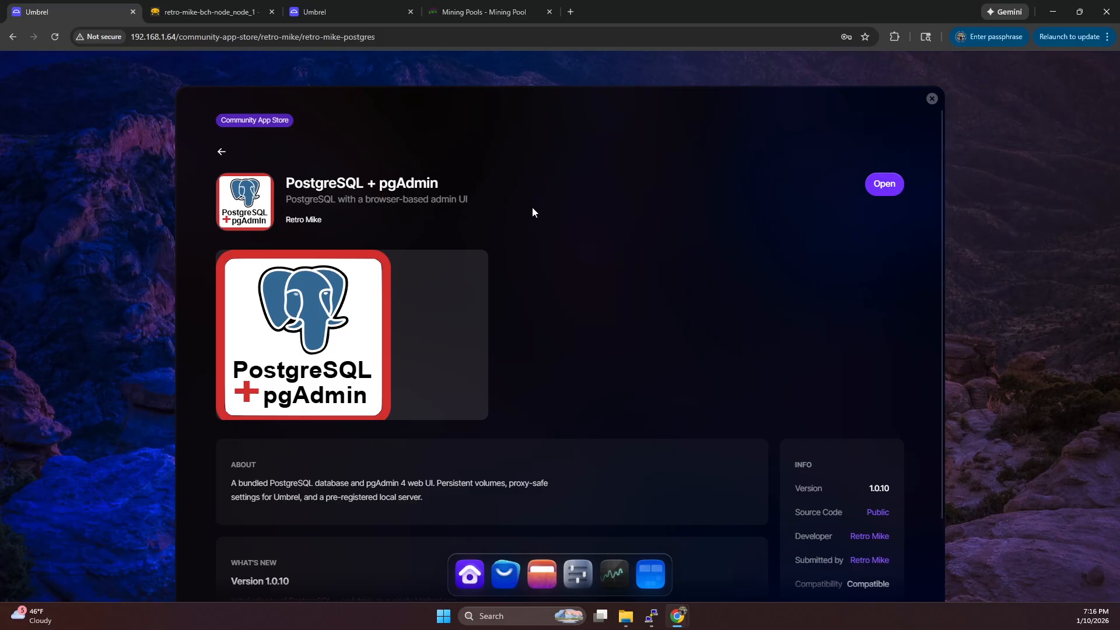
{"action": "left_click", "coordinate": [222, 152]}
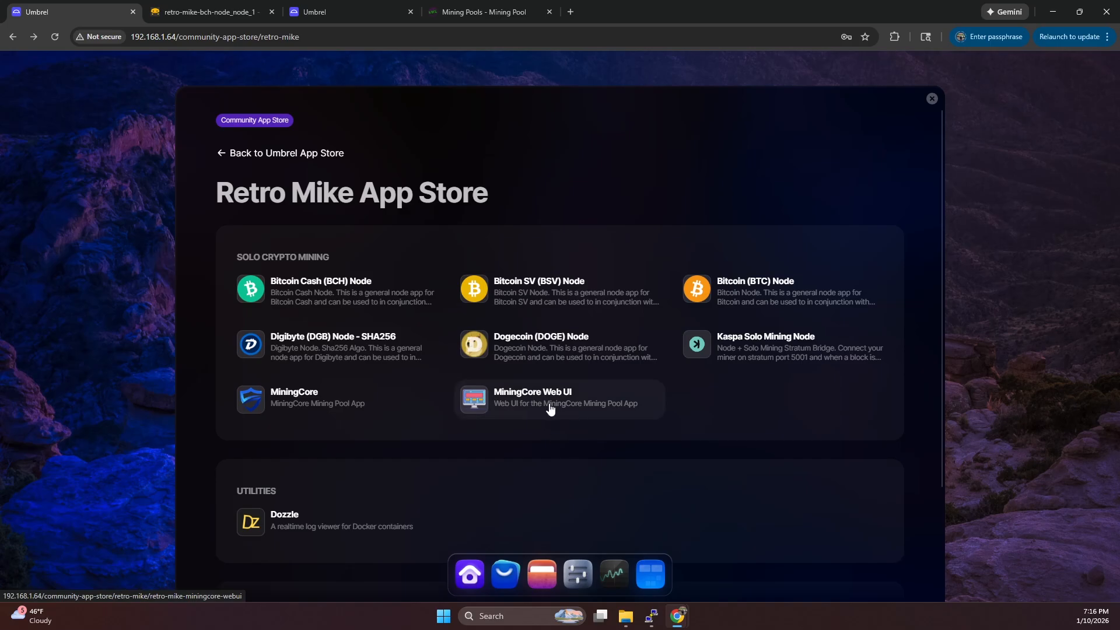
{"action": "mouse_move", "coordinate": [672, 389]}
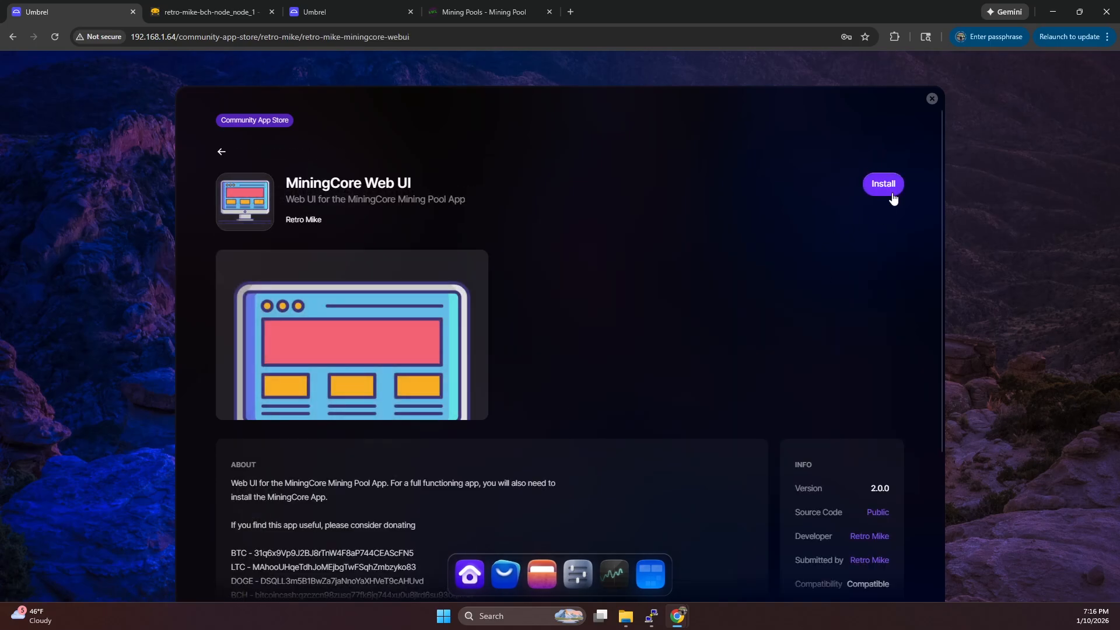
- Install MiningCore Web UI and launch it, showing an empty Mining Pools table
{"action": "left_click", "coordinate": [882, 183]}
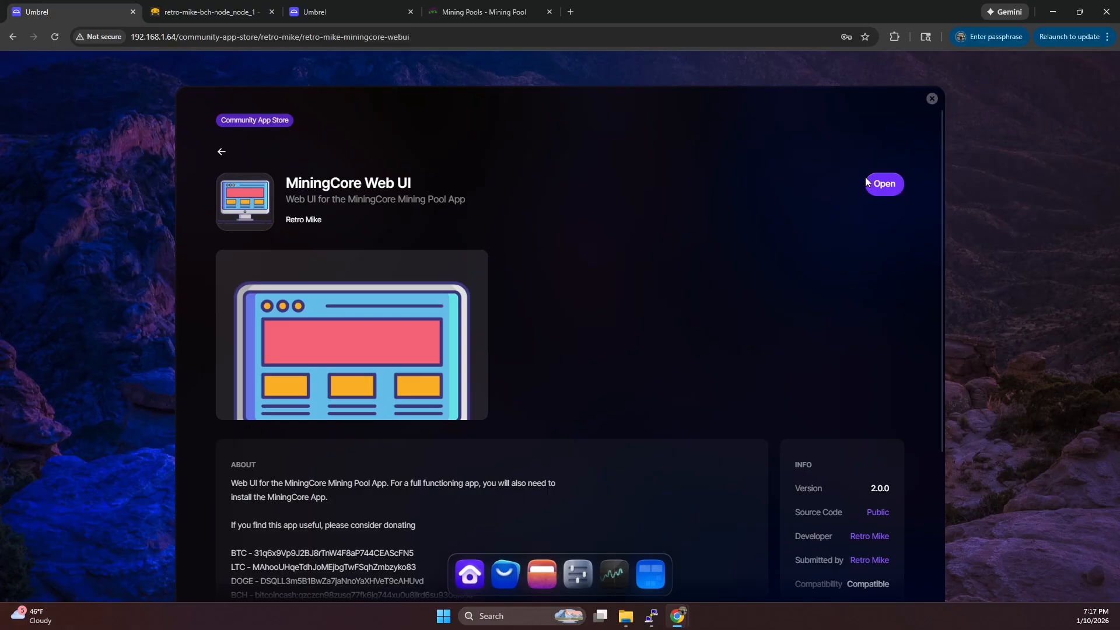
{"action": "left_click", "coordinate": [883, 183]}
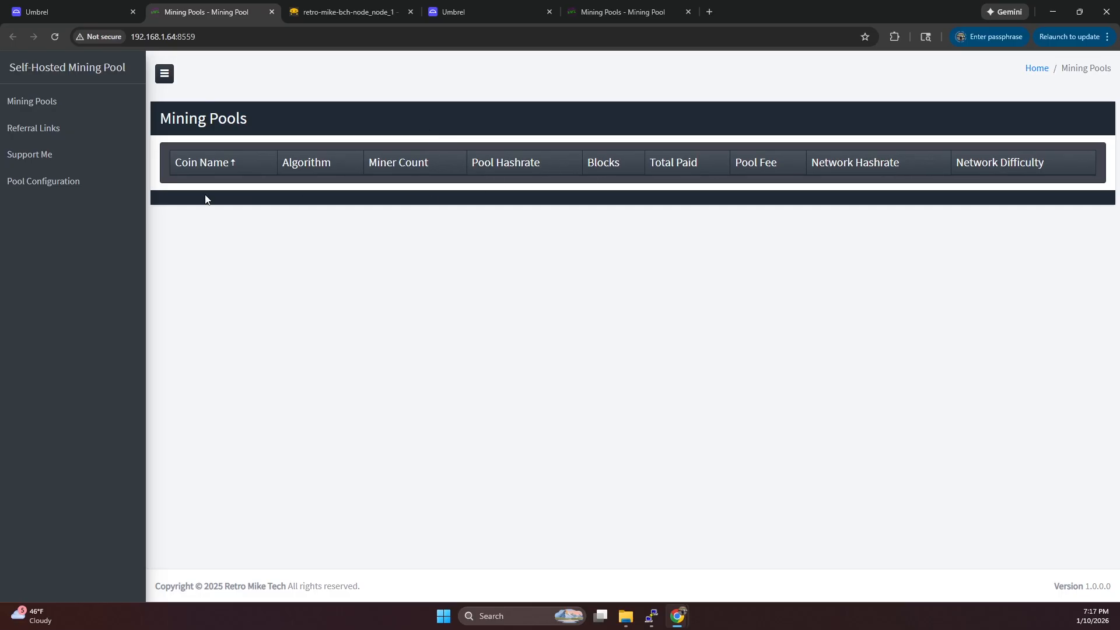
- Set up the pool database schema in Pool Configuration and confirm
{"action": "left_click", "coordinate": [43, 181]}
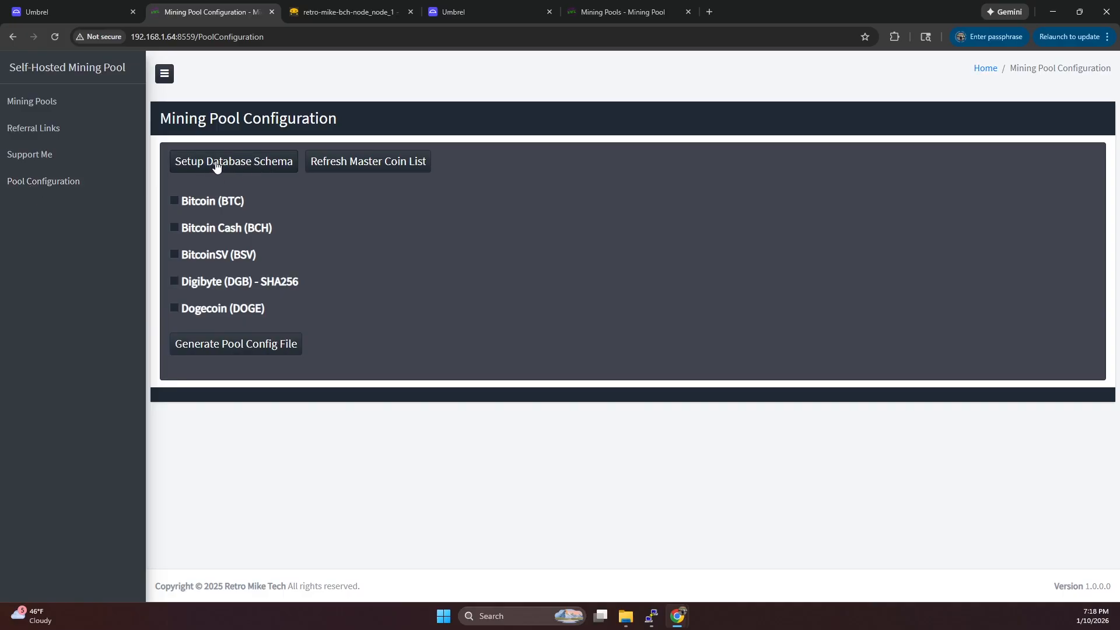
{"action": "left_click", "coordinate": [233, 161]}
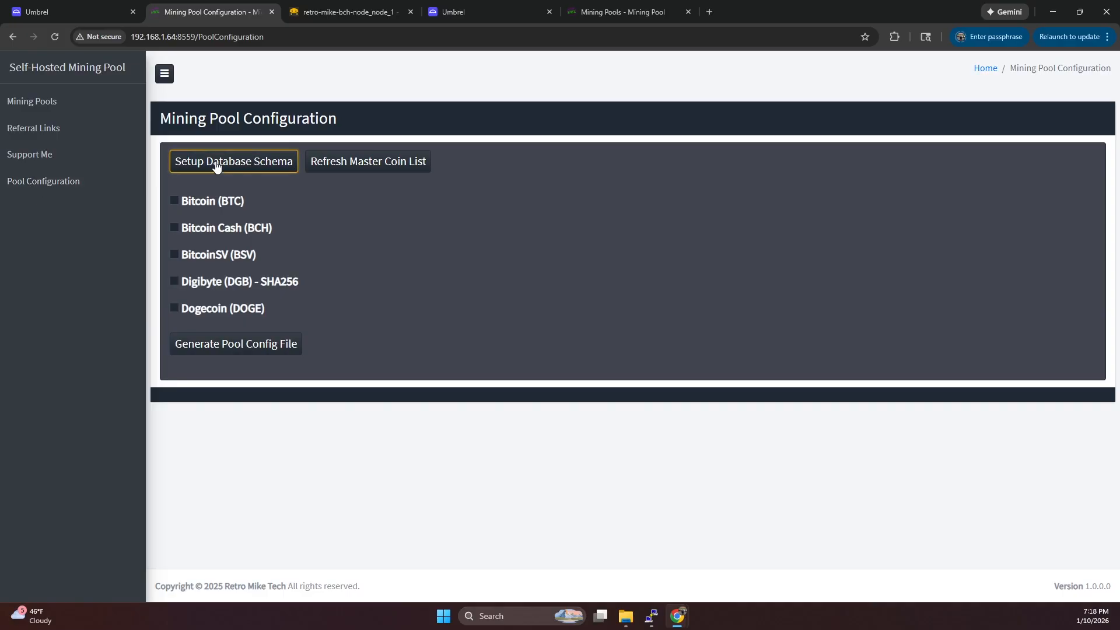
{"action": "left_click", "coordinate": [233, 161]}
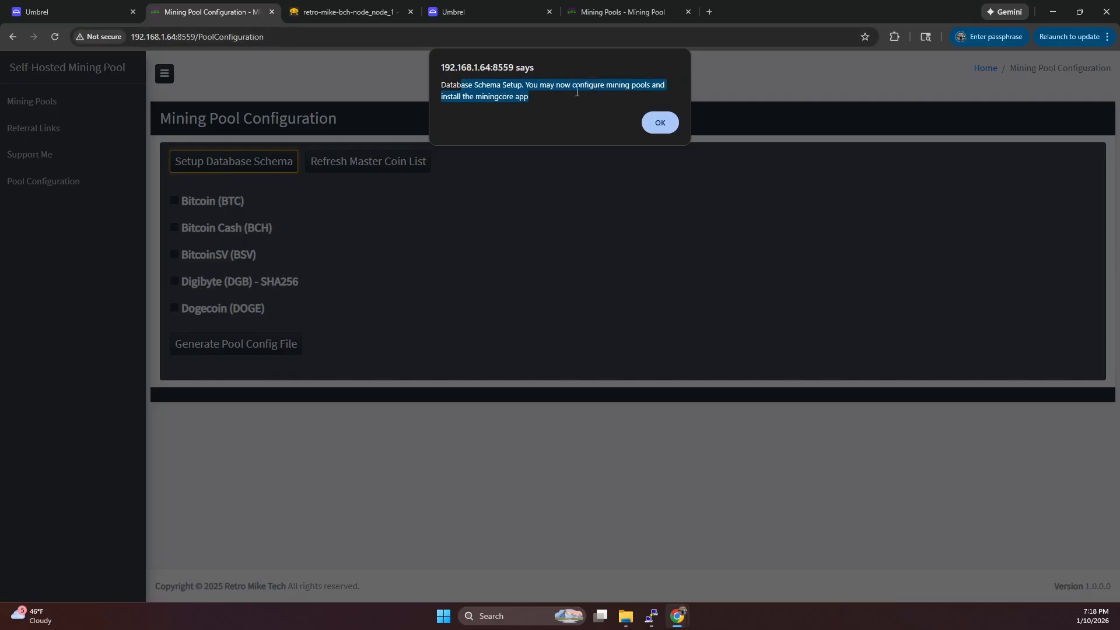
{"action": "left_click", "coordinate": [658, 122]}
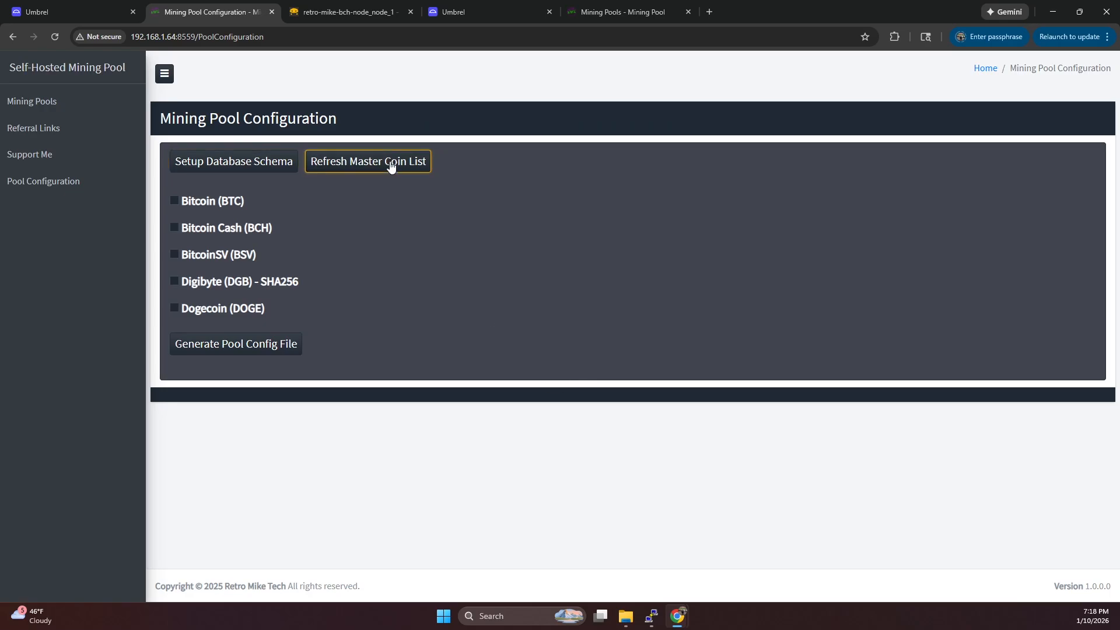
{"action": "mouse_move", "coordinate": [470, 197]}
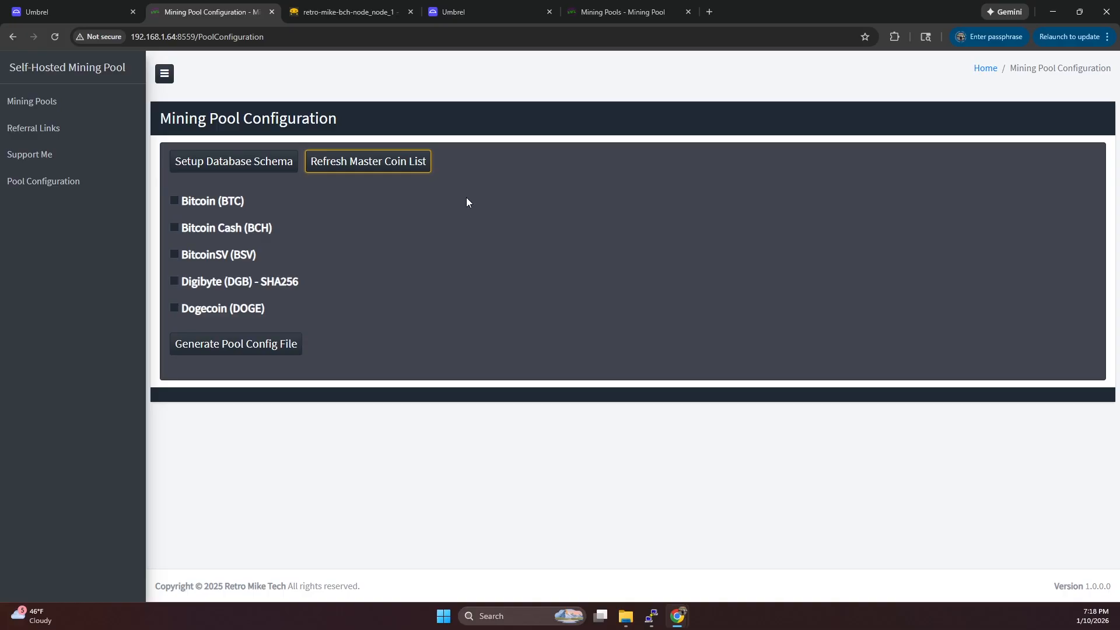
- Refresh the master coin list, then tick and untick Bitcoin Cash (BCH)
{"action": "left_click", "coordinate": [367, 160]}
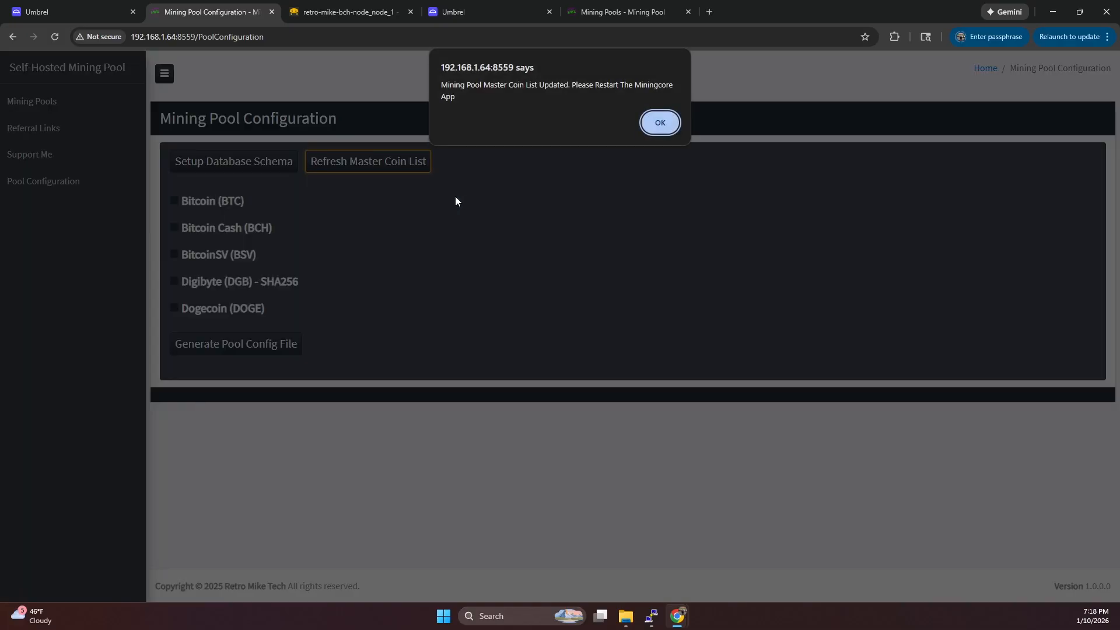
{"action": "left_click", "coordinate": [658, 123]}
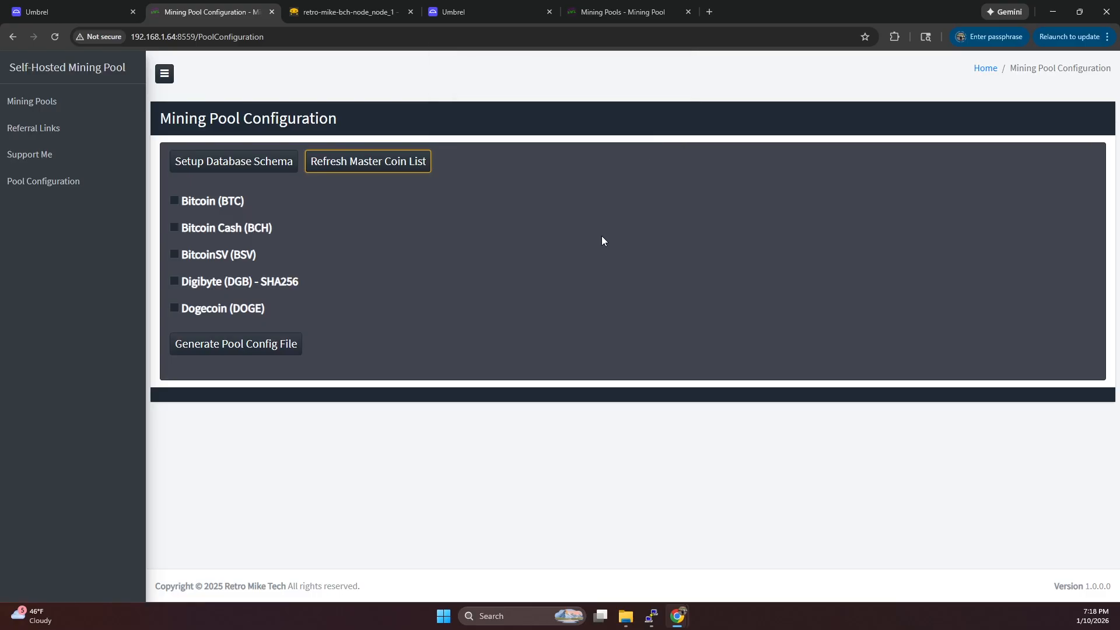
{"action": "mouse_move", "coordinate": [391, 391]}
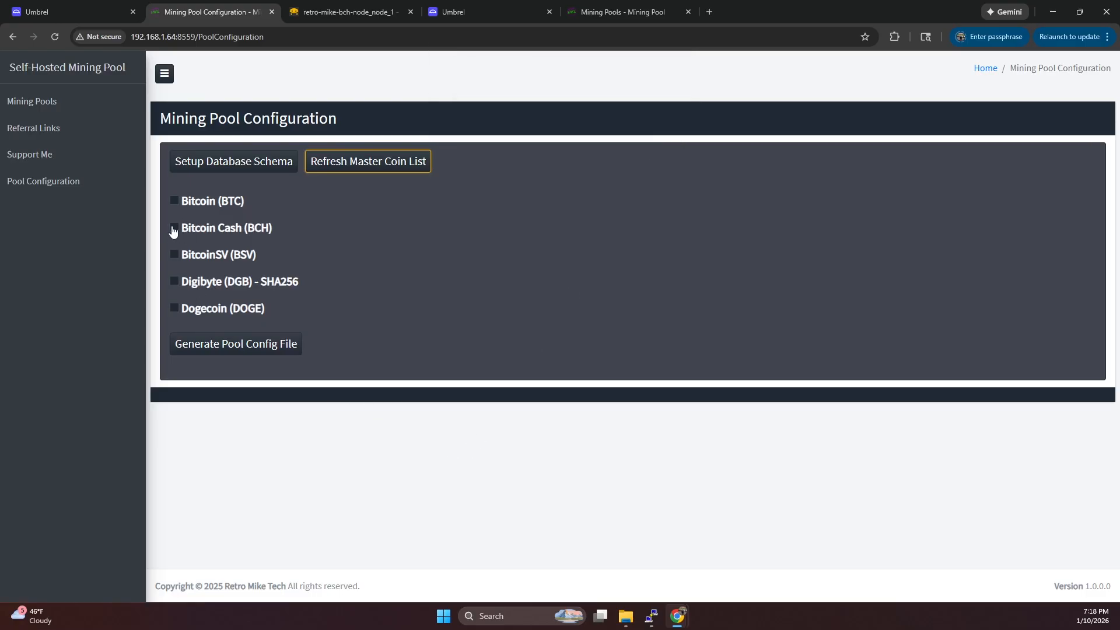
{"action": "left_click", "coordinate": [174, 228]}
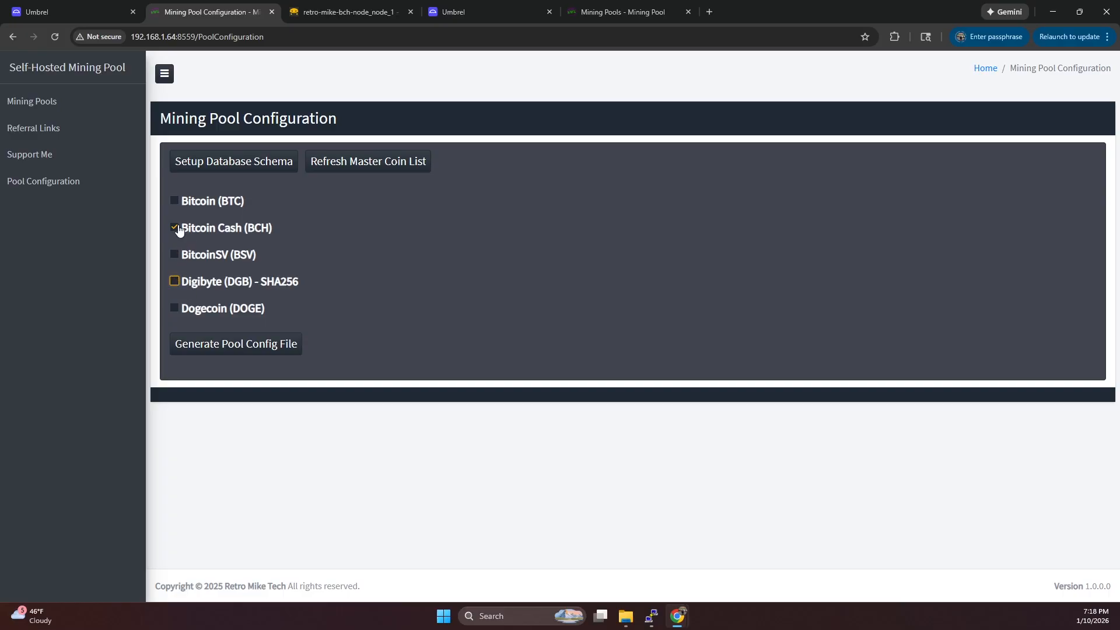
{"action": "left_click", "coordinate": [174, 228]}
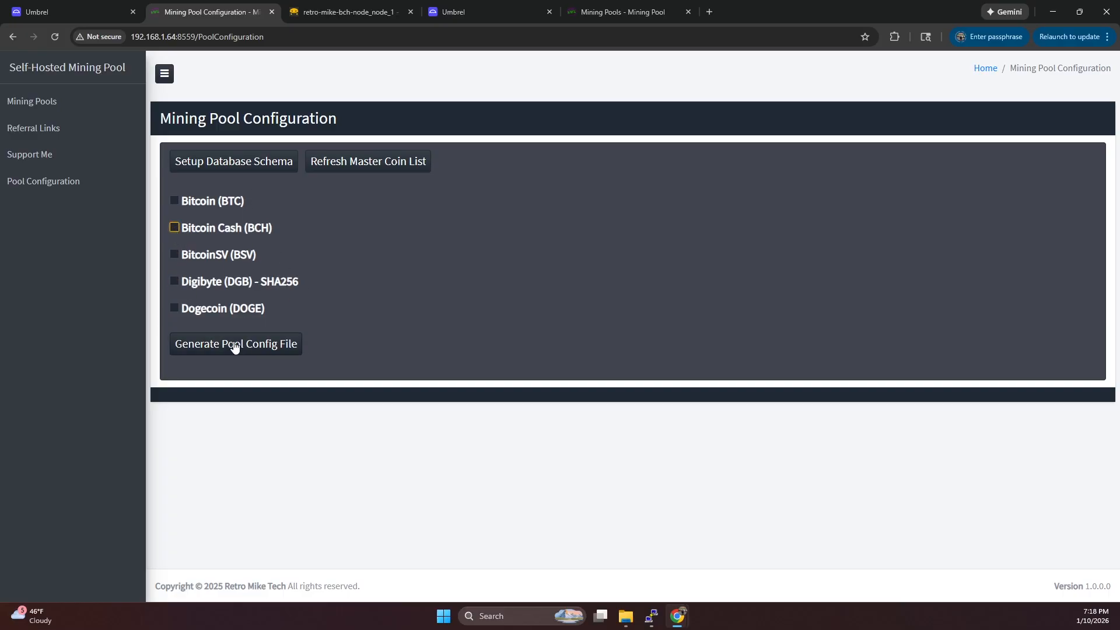
{"action": "mouse_move", "coordinate": [246, 293]}
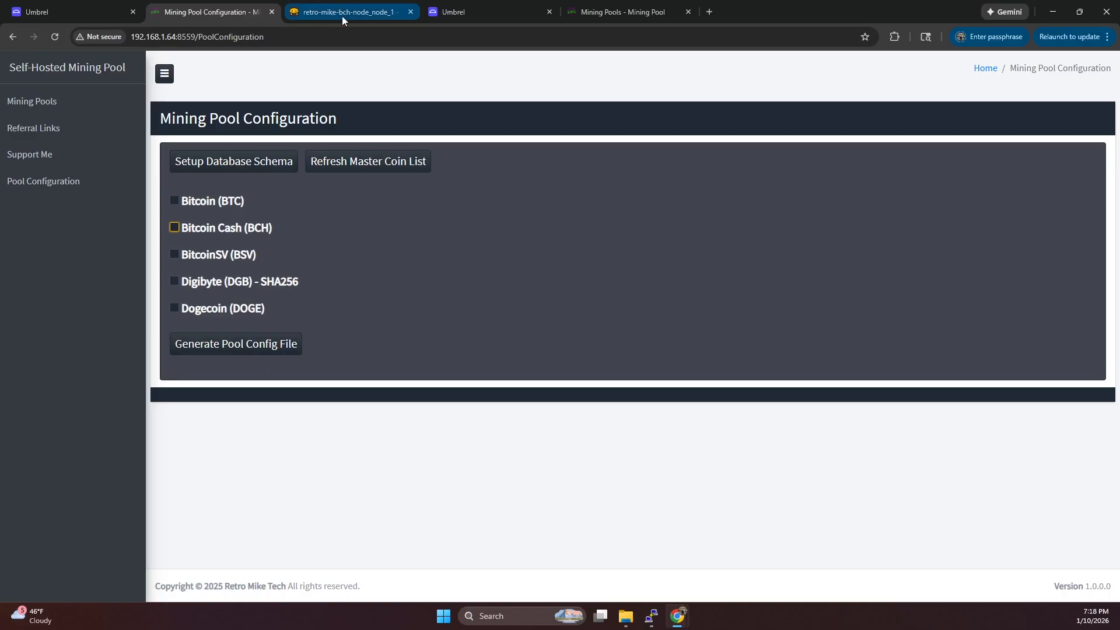
- Enable Bitcoin Cash (BCH), generate the pool config file and acknowledge the update alert
{"action": "left_click", "coordinate": [174, 227]}
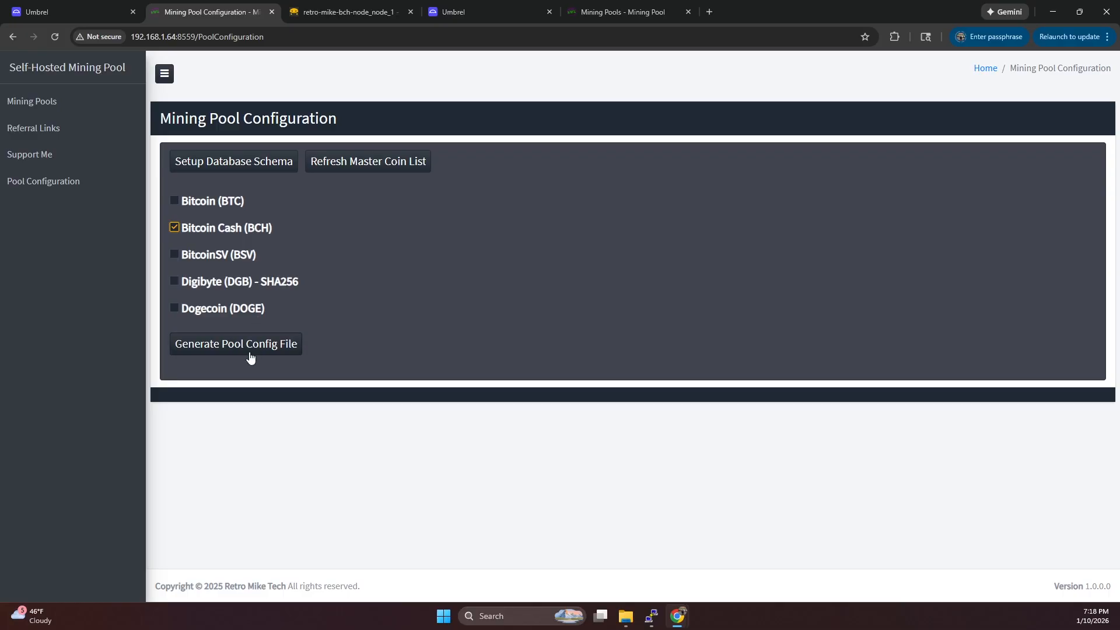
{"action": "left_click", "coordinate": [235, 343]}
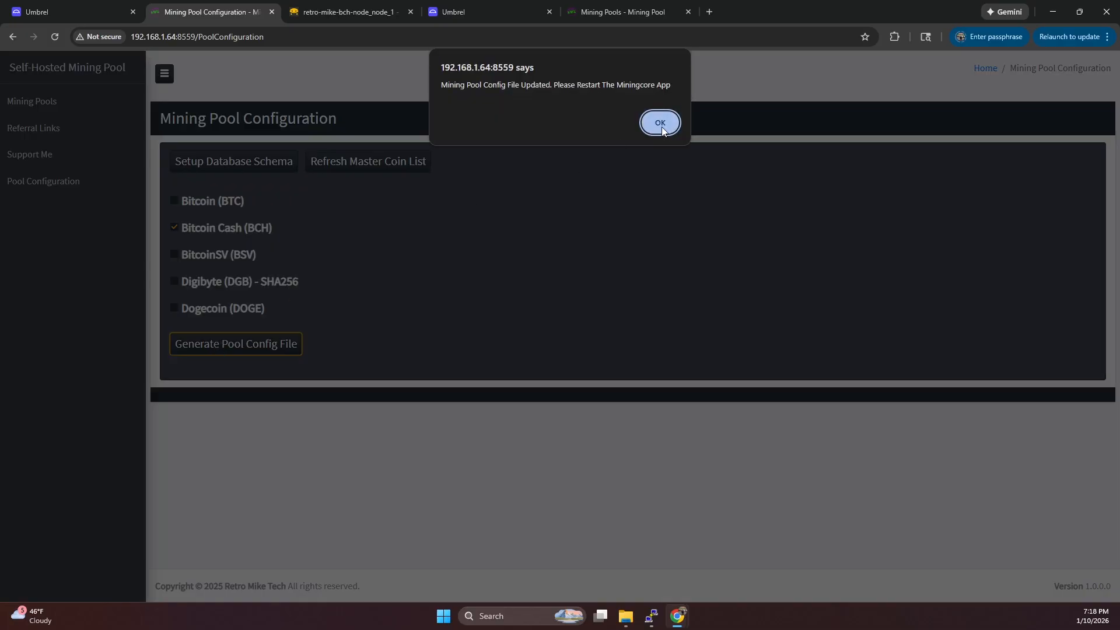
{"action": "left_click", "coordinate": [658, 123]}
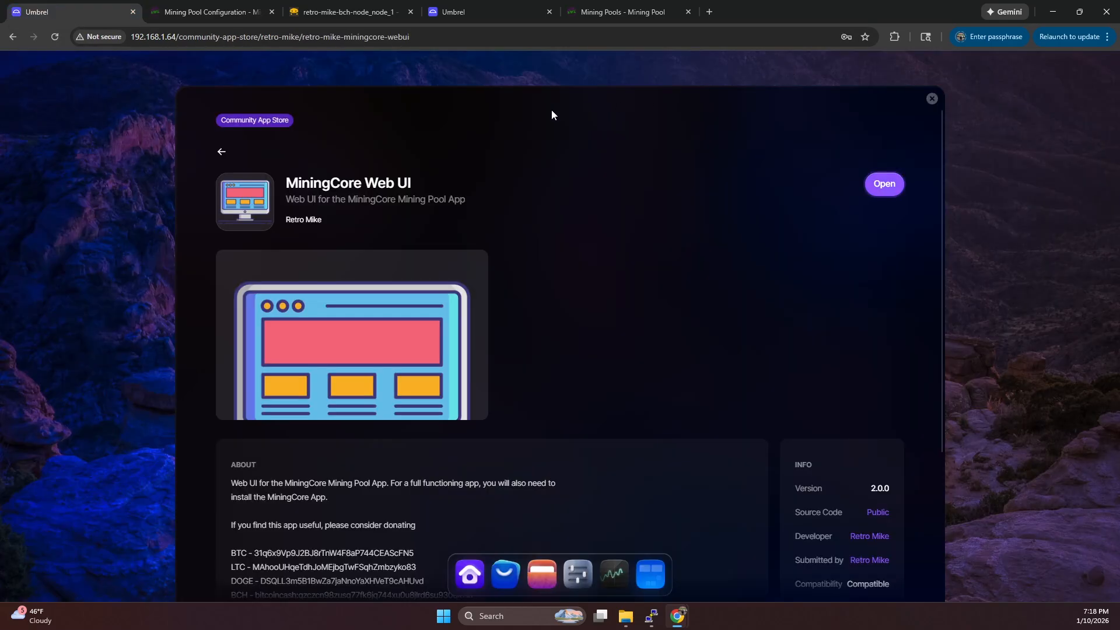
- Install the MiningCore app from the Retro Mike store and return to the Umbrel home screen
{"action": "left_click", "coordinate": [222, 152]}
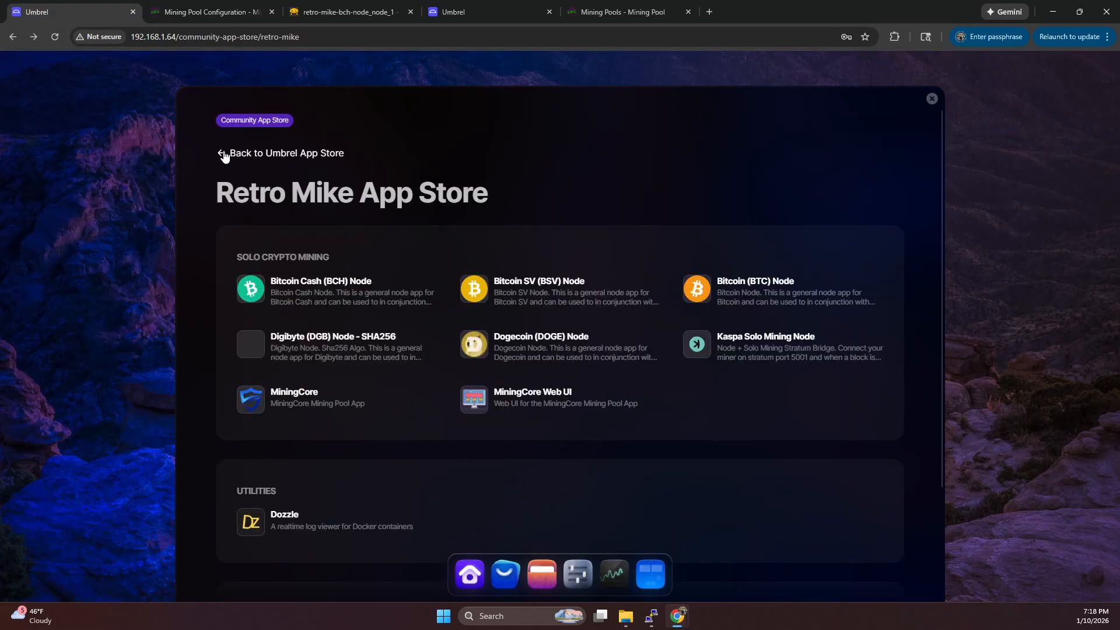
{"action": "left_click", "coordinate": [294, 397]}
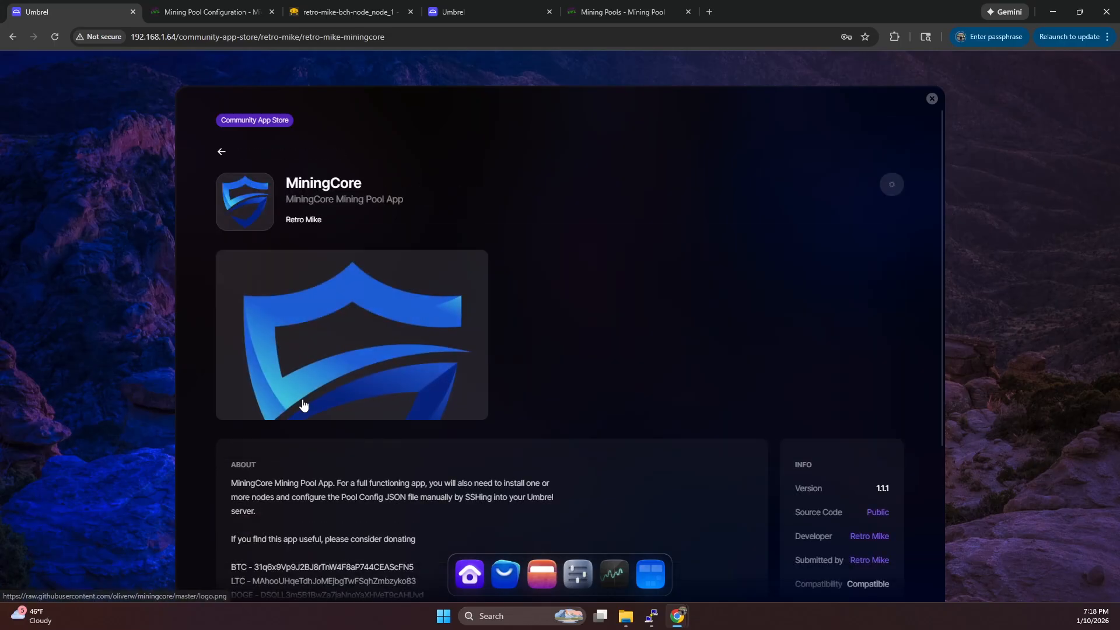
{"action": "left_click", "coordinate": [890, 184]}
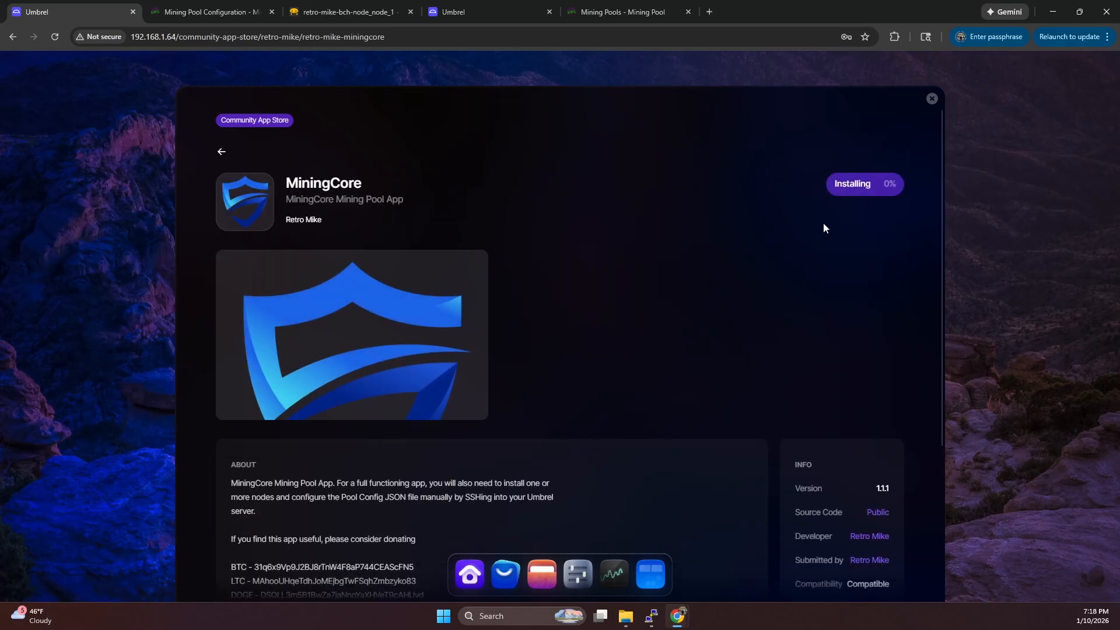
{"action": "mouse_move", "coordinate": [791, 211]}
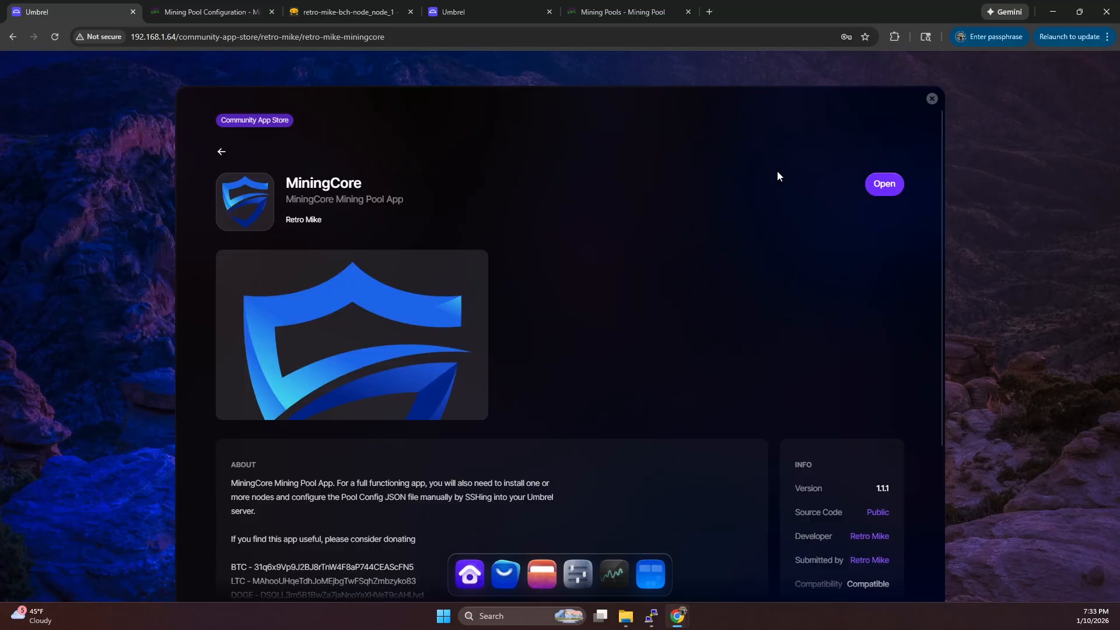
{"action": "left_click", "coordinate": [931, 98]}
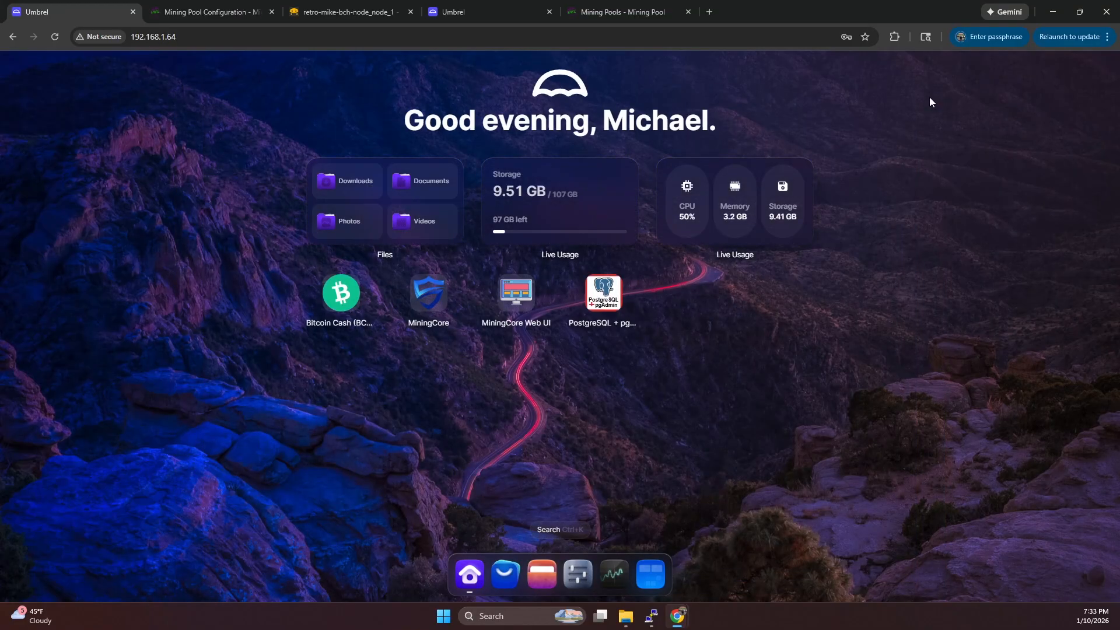
{"action": "mouse_move", "coordinate": [516, 291]}
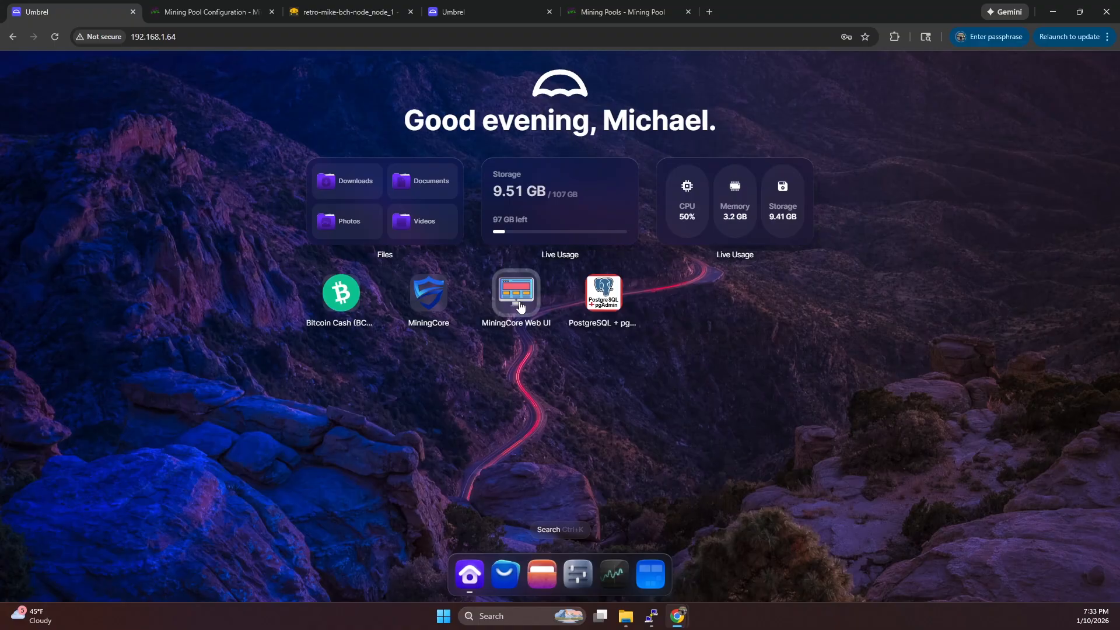
- Launch MiningCore Web UI to confirm the Mining Pools table lists Bitcoin Cash (BCH) - SOLO
{"action": "left_click", "coordinate": [514, 292]}
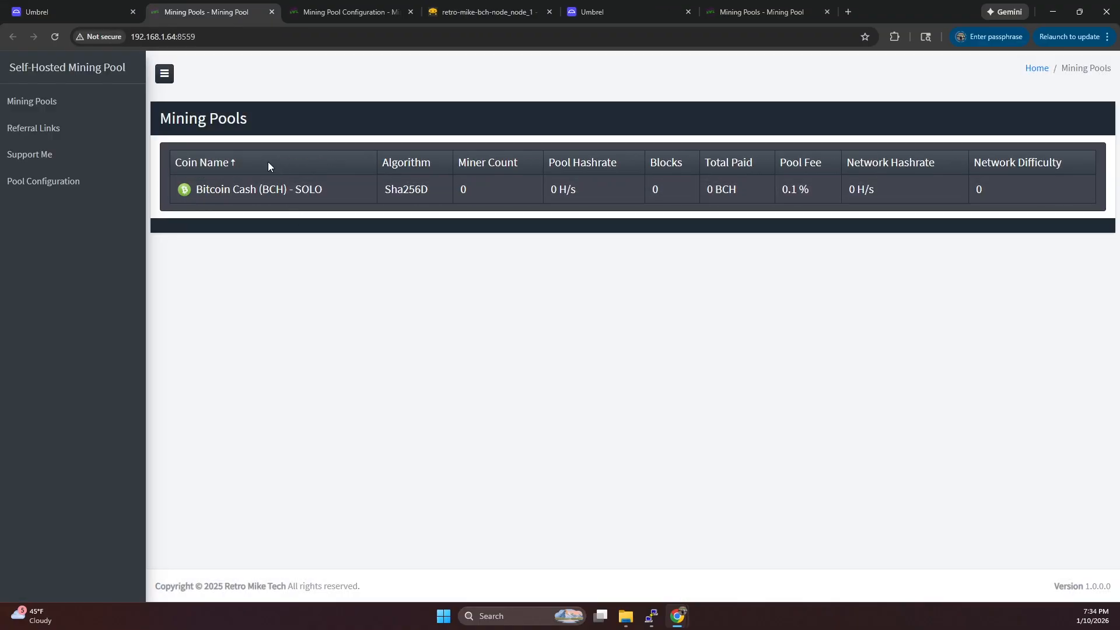
{"action": "mouse_move", "coordinate": [631, 154]}
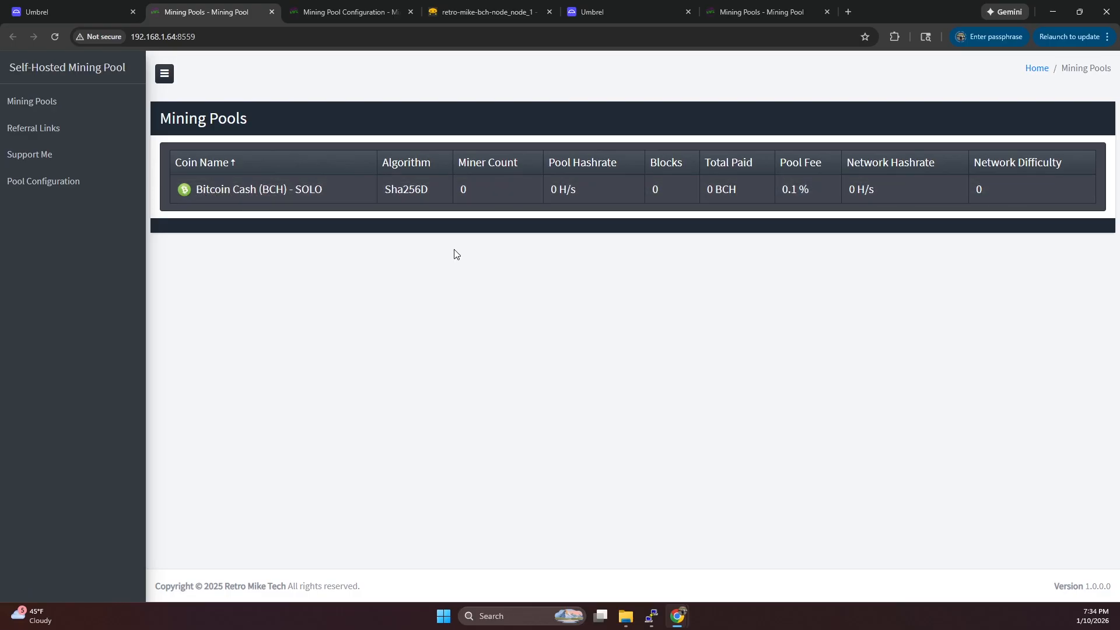
{"action": "mouse_move", "coordinate": [345, 119]}
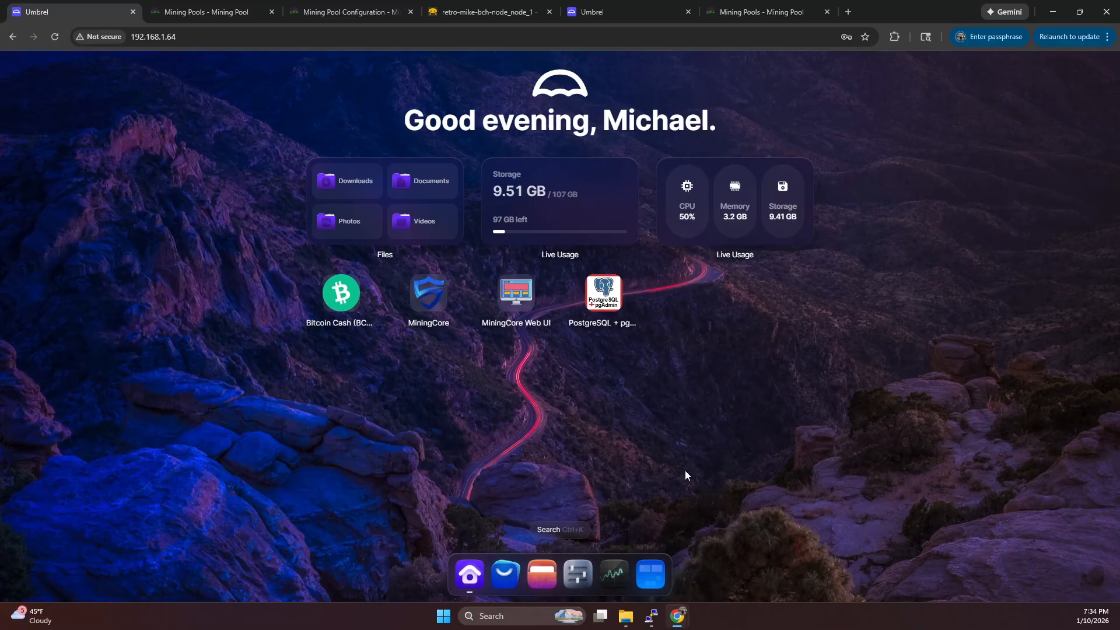
{"action": "mouse_move", "coordinate": [575, 485]}
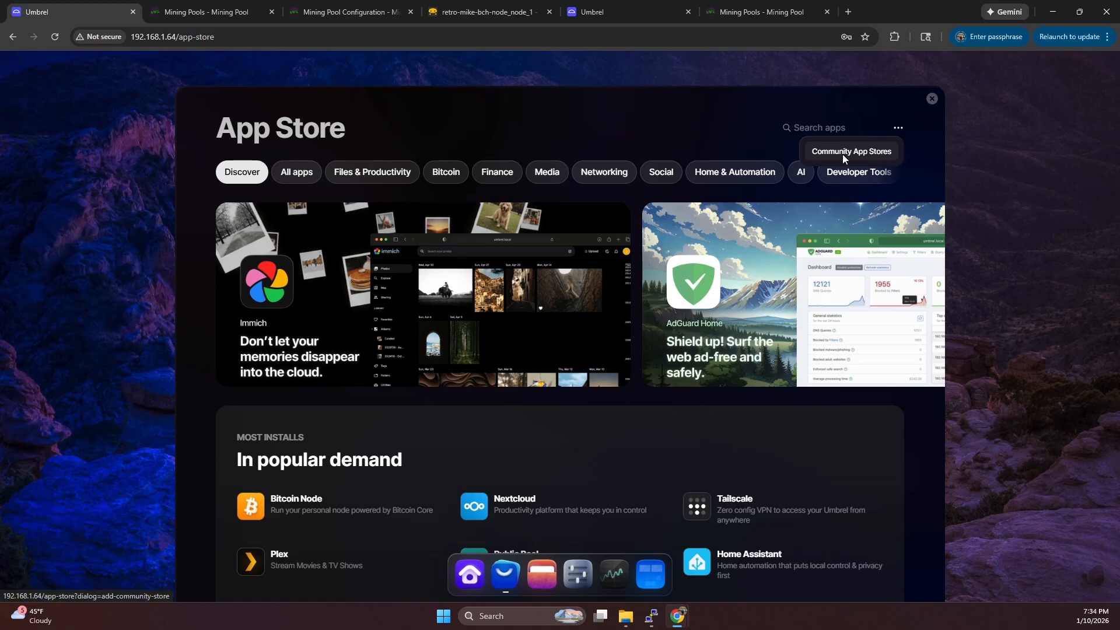
- Install the Digibyte (DGB) Node - SHA256 app from the community store and view its node logs
{"action": "left_click", "coordinate": [850, 150]}
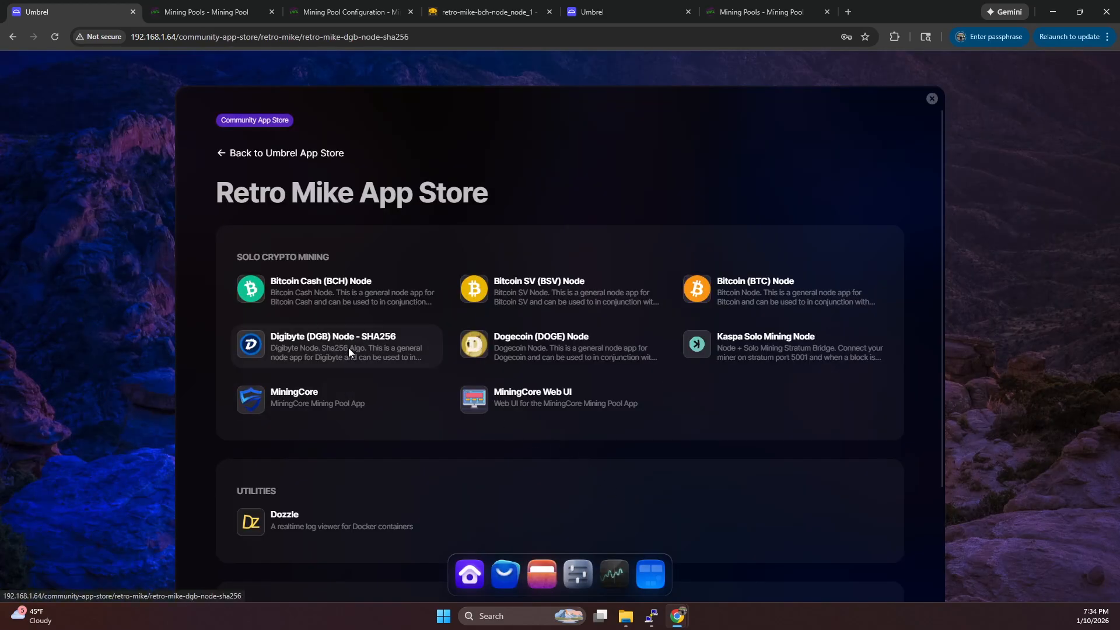
{"action": "left_click", "coordinate": [333, 346]}
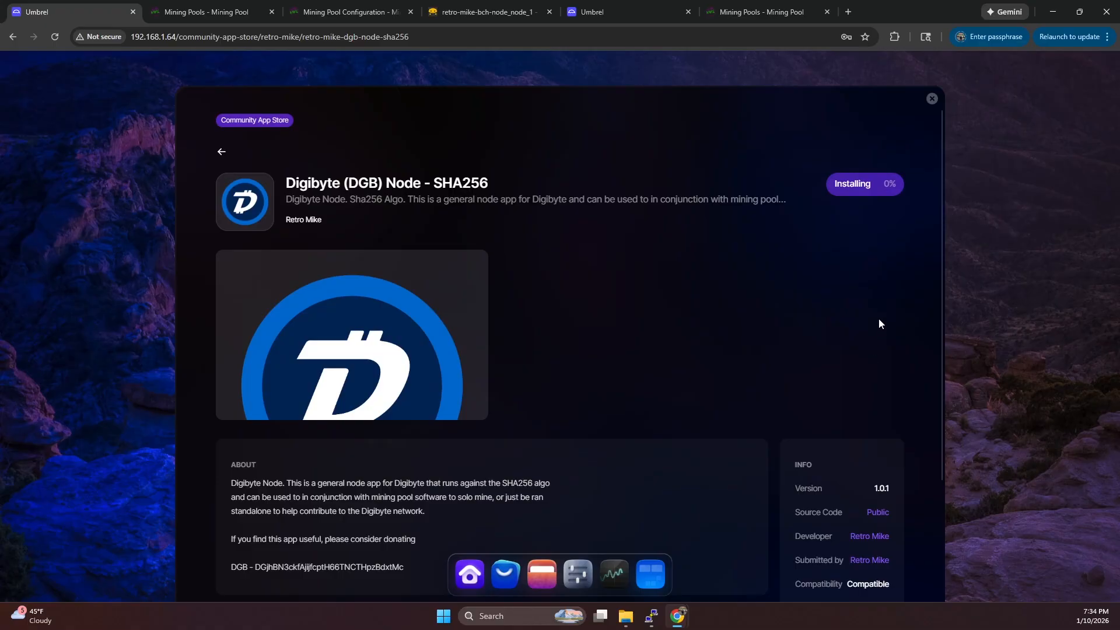
{"action": "mouse_move", "coordinate": [868, 354]}
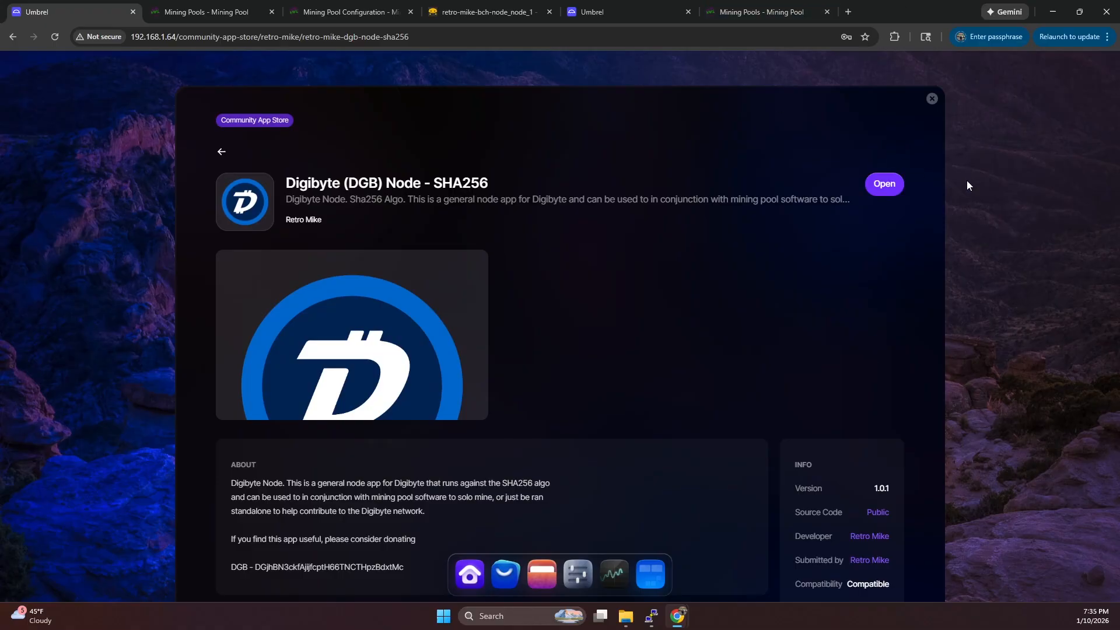
{"action": "left_click", "coordinate": [199, 12]}
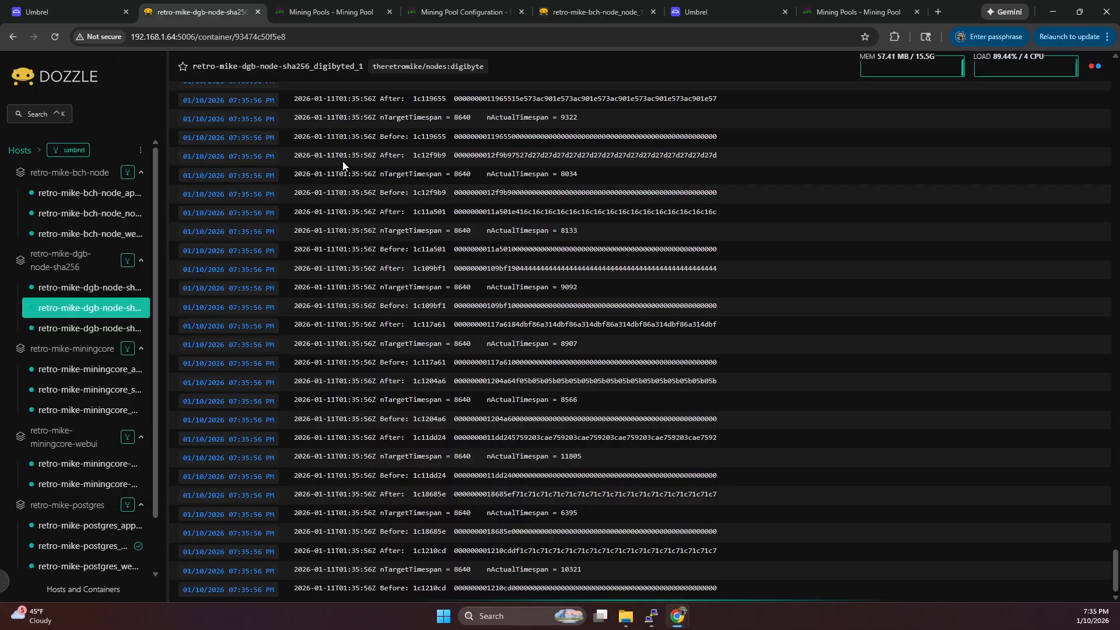
{"action": "left_click", "coordinate": [50, 11]}
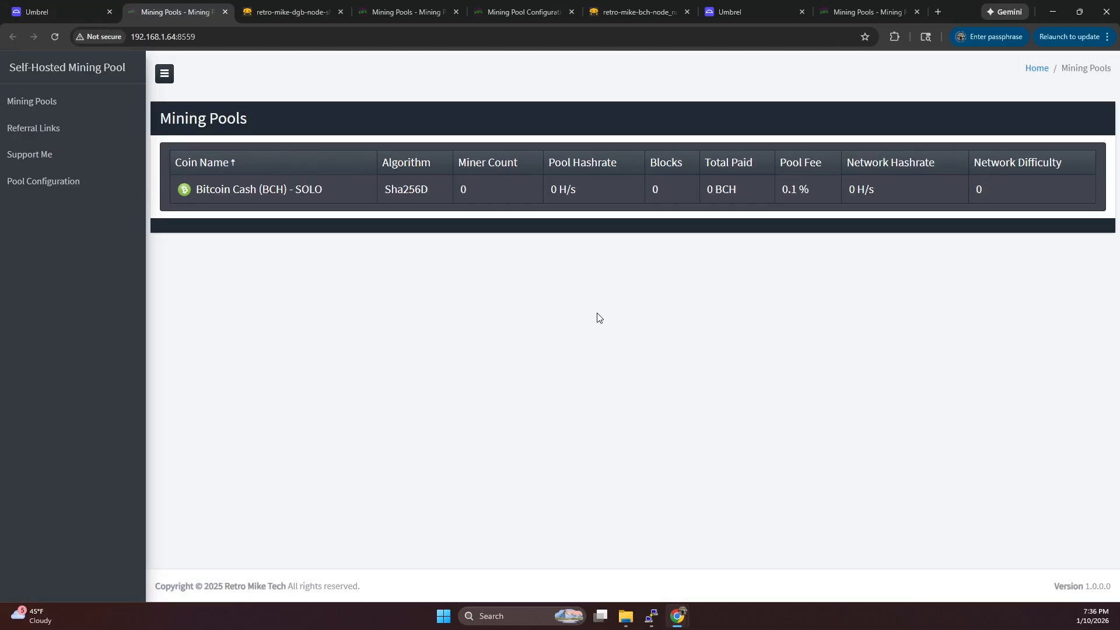
- Enable Digibyte (DGB) - SHA256 alongside Bitcoin Cash, regenerate the pool config file and acknowledge the alert
{"action": "left_click", "coordinate": [44, 180]}
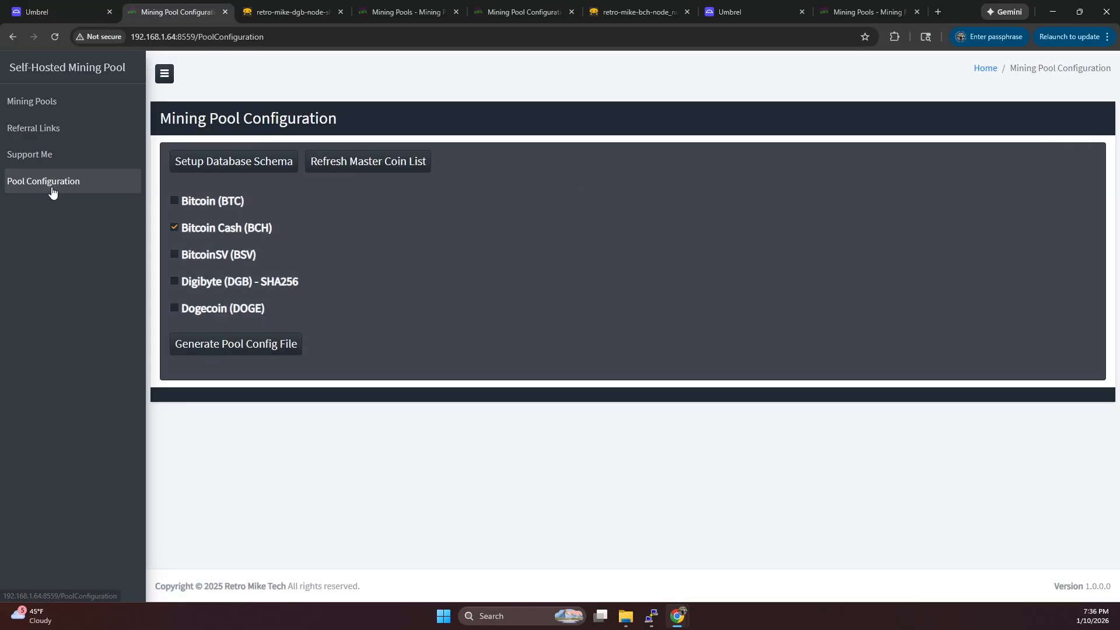
{"action": "left_click", "coordinate": [173, 281]}
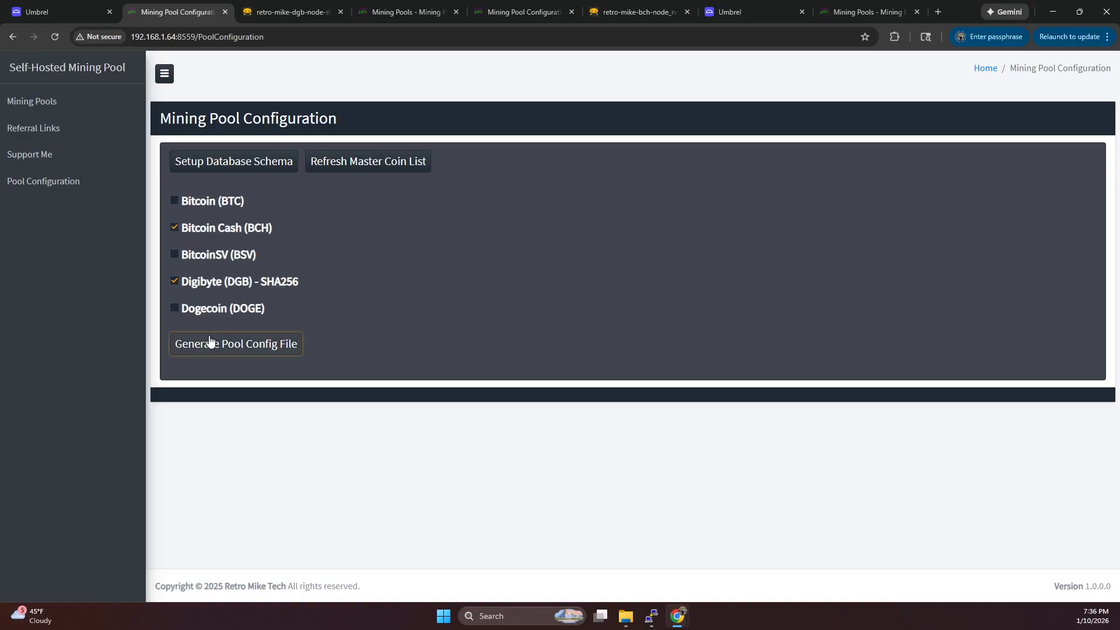
{"action": "left_click", "coordinate": [235, 343]}
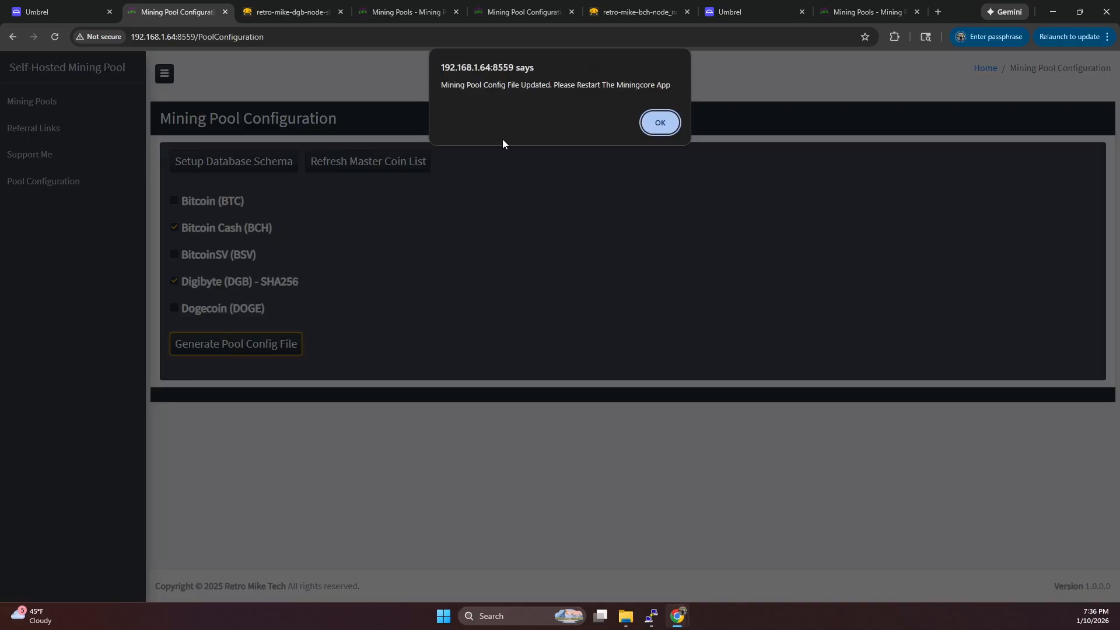
{"action": "mouse_move", "coordinate": [492, 81]}
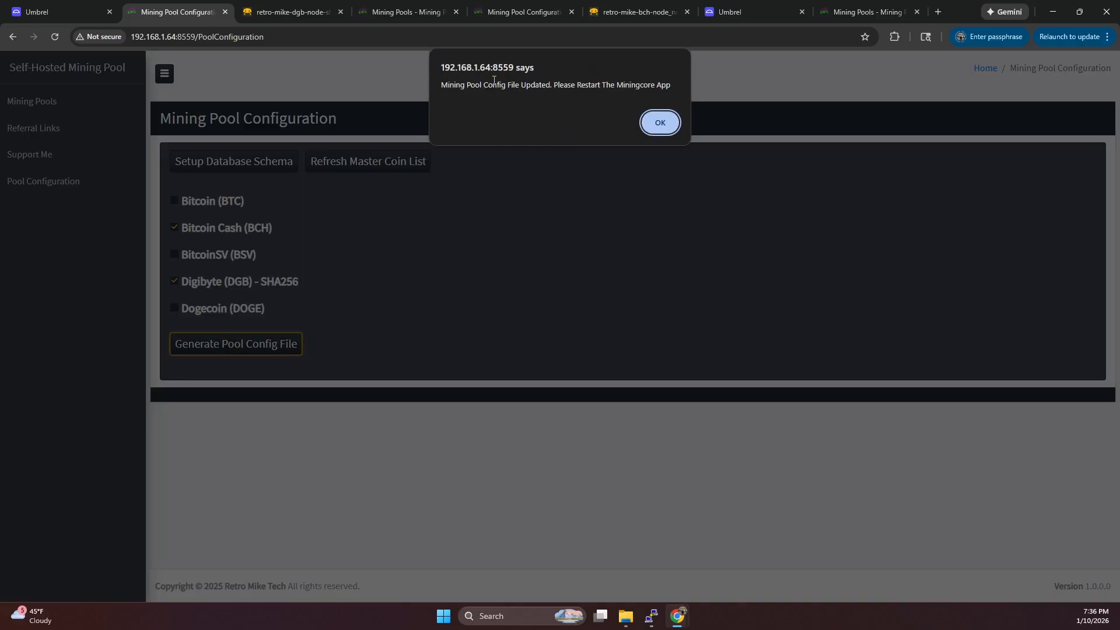
{"action": "left_click_drag", "start_coordinate": [576, 84], "coordinate": [660, 84]}
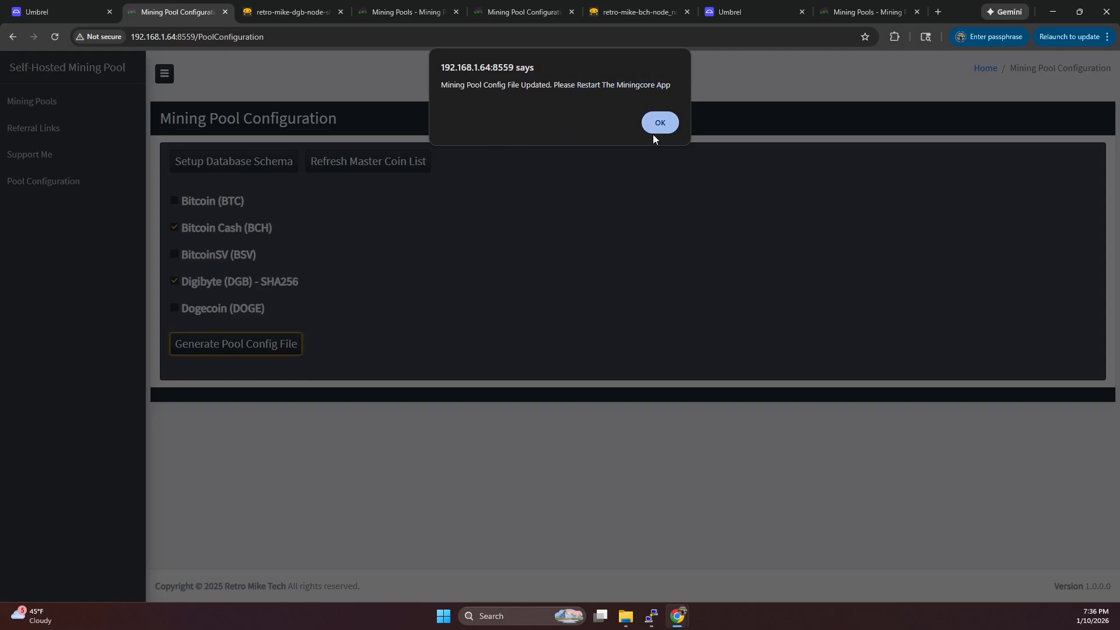
{"action": "left_click", "coordinate": [57, 12]}
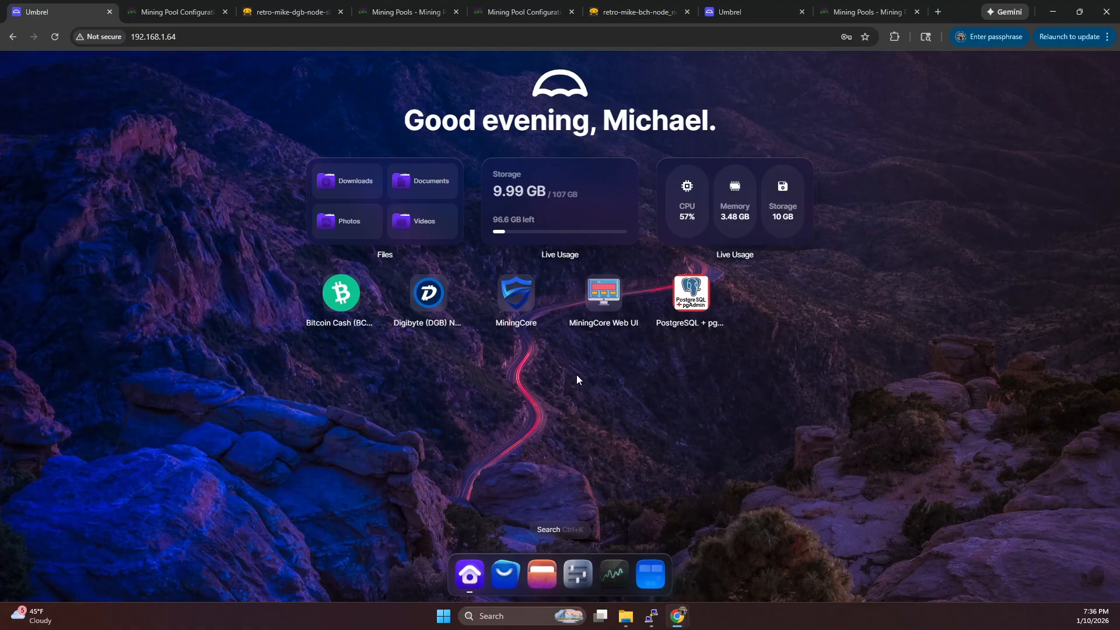
- Restart the MiningCore app from its icon menu on the Umbrel home screen
{"action": "right_click", "coordinate": [514, 291]}
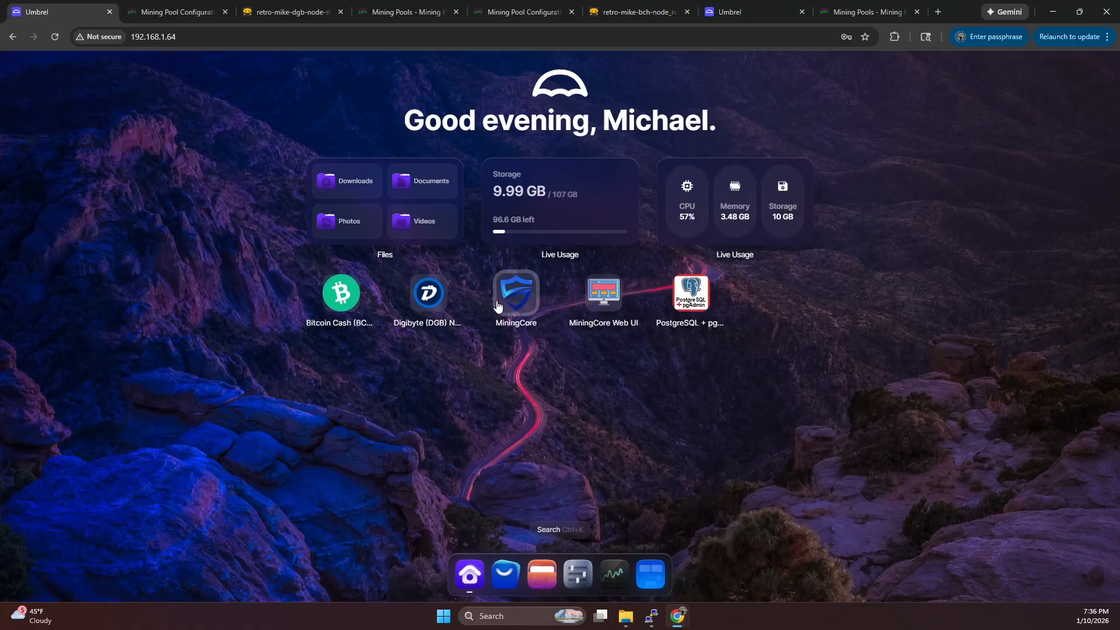
{"action": "right_click", "coordinate": [514, 293]}
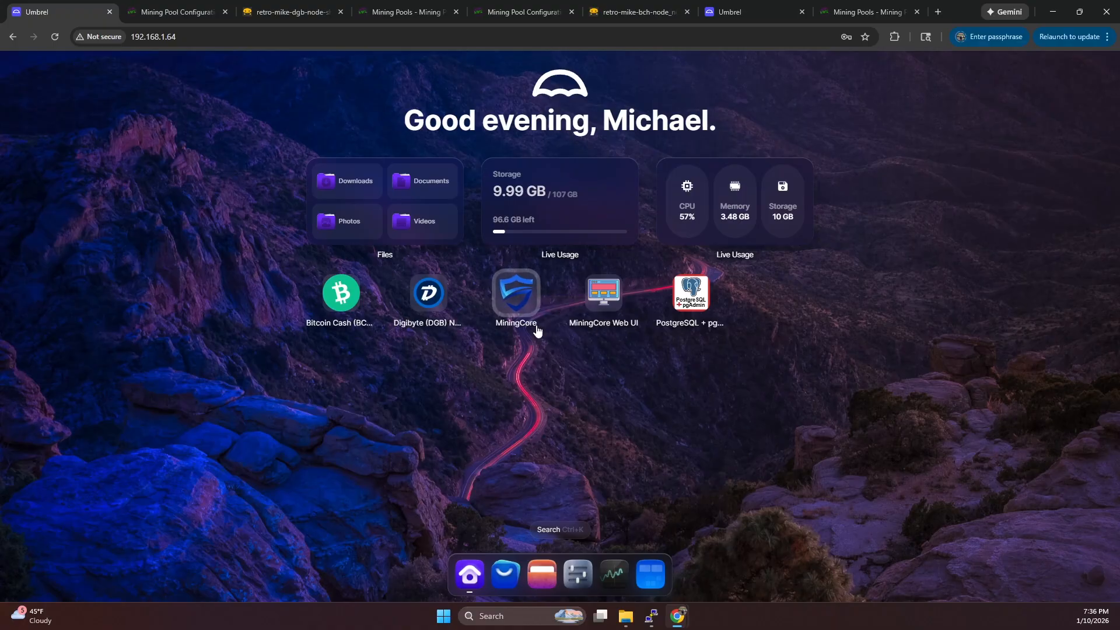
{"action": "left_click", "coordinate": [515, 292]}
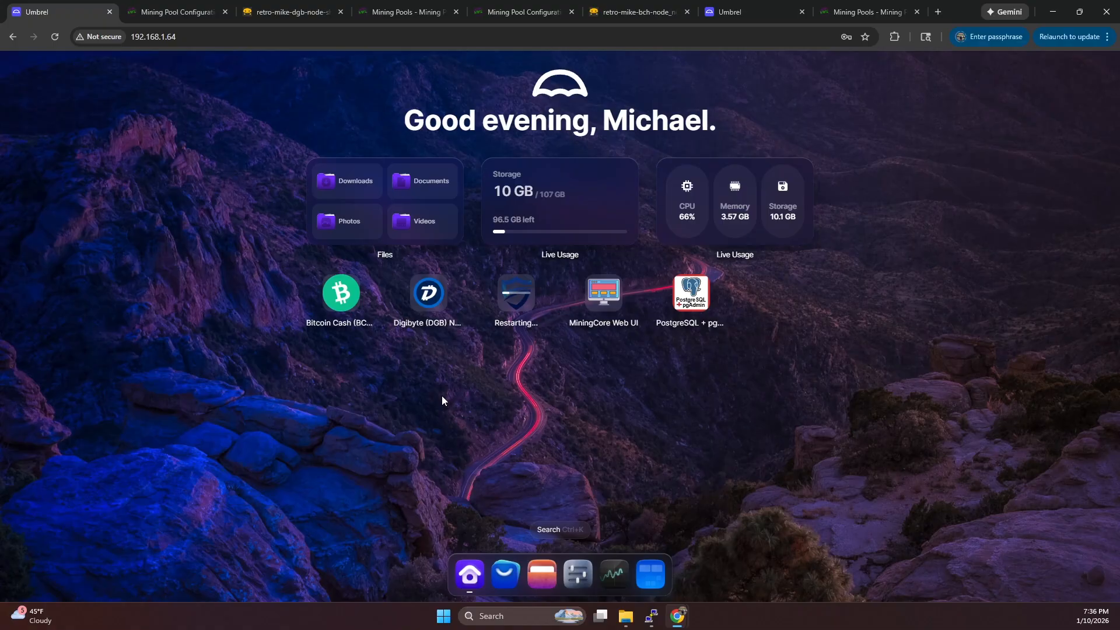
{"action": "mouse_move", "coordinate": [596, 239]}
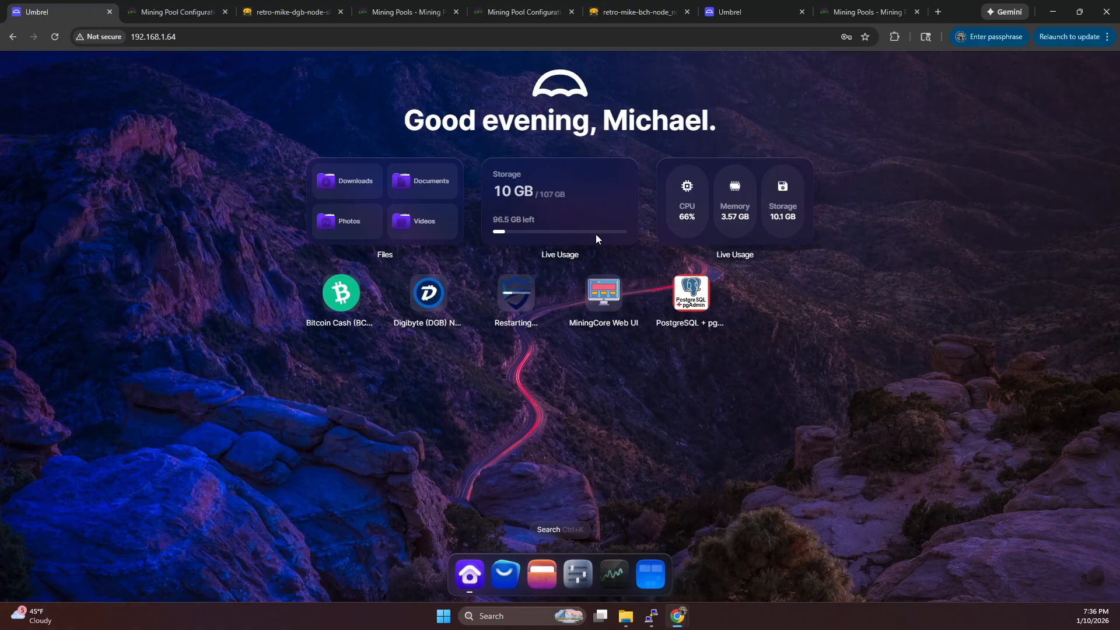
{"action": "mouse_move", "coordinate": [521, 486]}
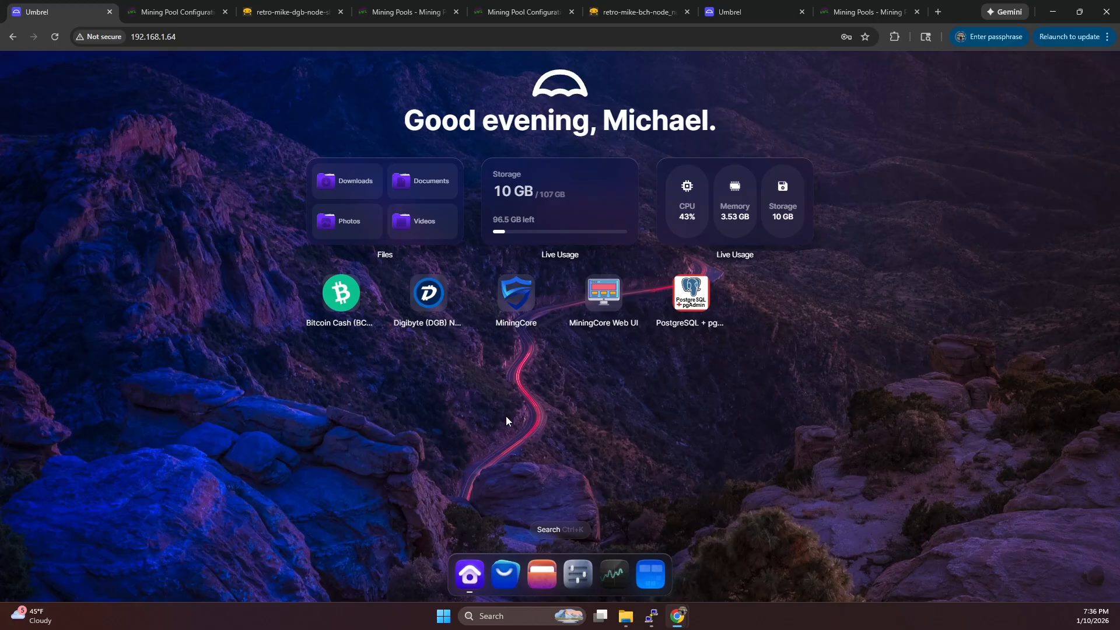
- Show the Mining Pools list with Bitcoin Cash (BCH) - SOLO and Digibyte Sha256 (DGB) - SOLO pools
{"action": "left_click", "coordinate": [174, 11]}
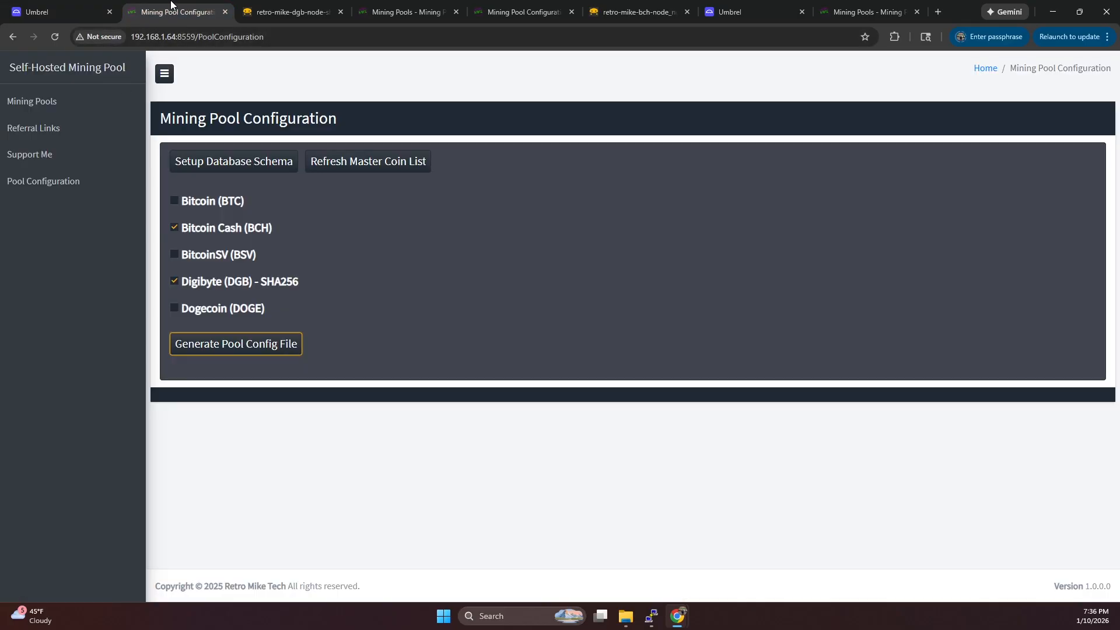
{"action": "left_click", "coordinate": [31, 101]}
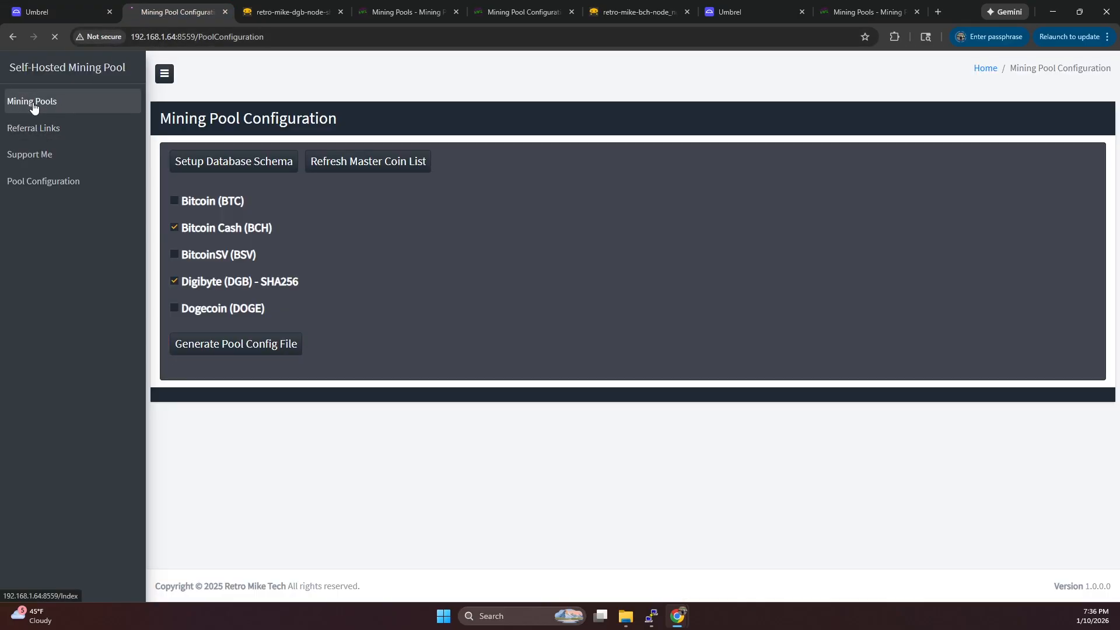
{"action": "left_click", "coordinate": [31, 101]}
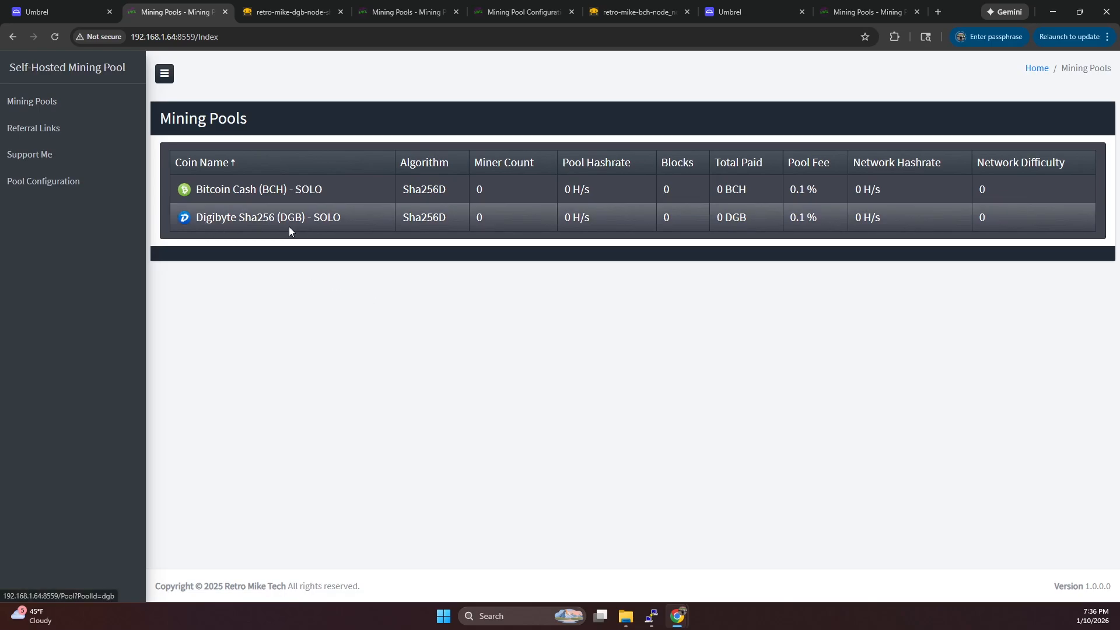
{"action": "mouse_move", "coordinate": [323, 301]}
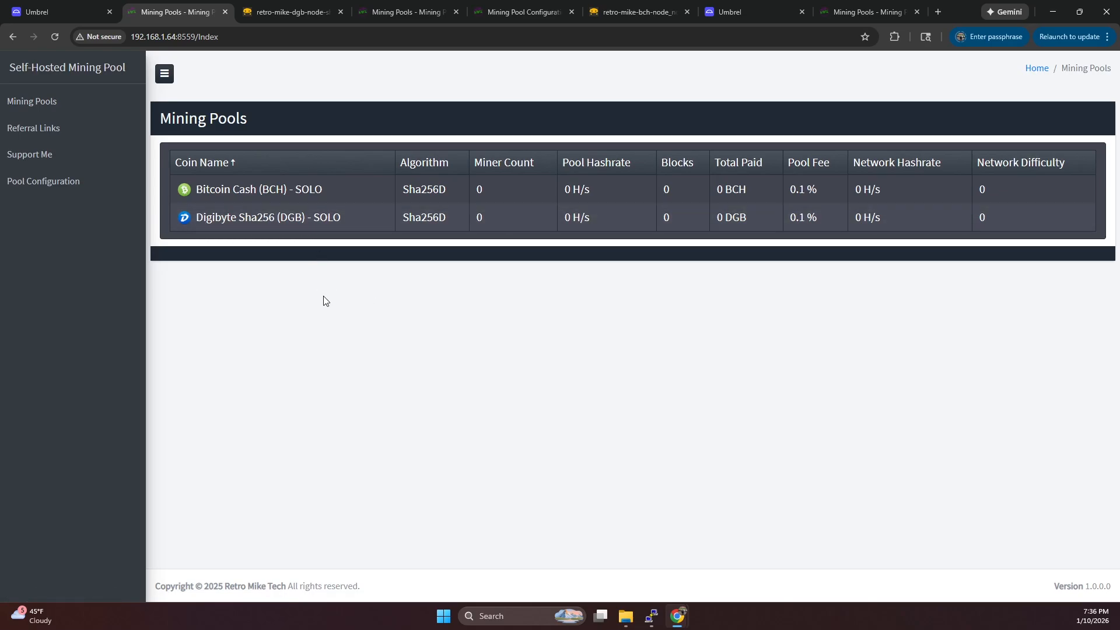
{"action": "mouse_move", "coordinate": [781, 260]}
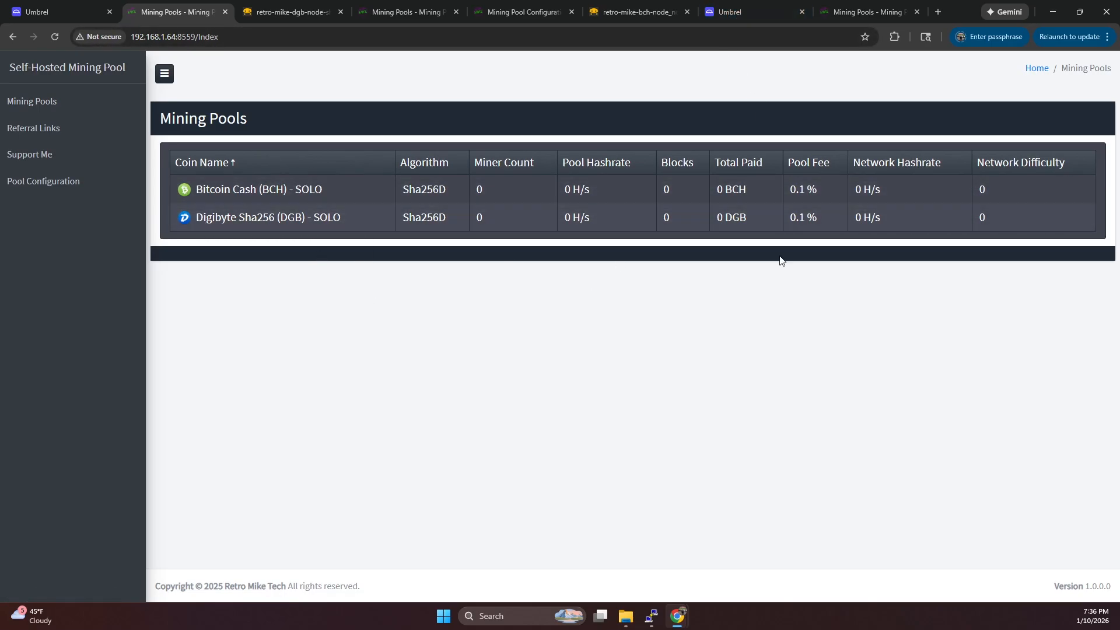
{"action": "mouse_move", "coordinate": [682, 340]}
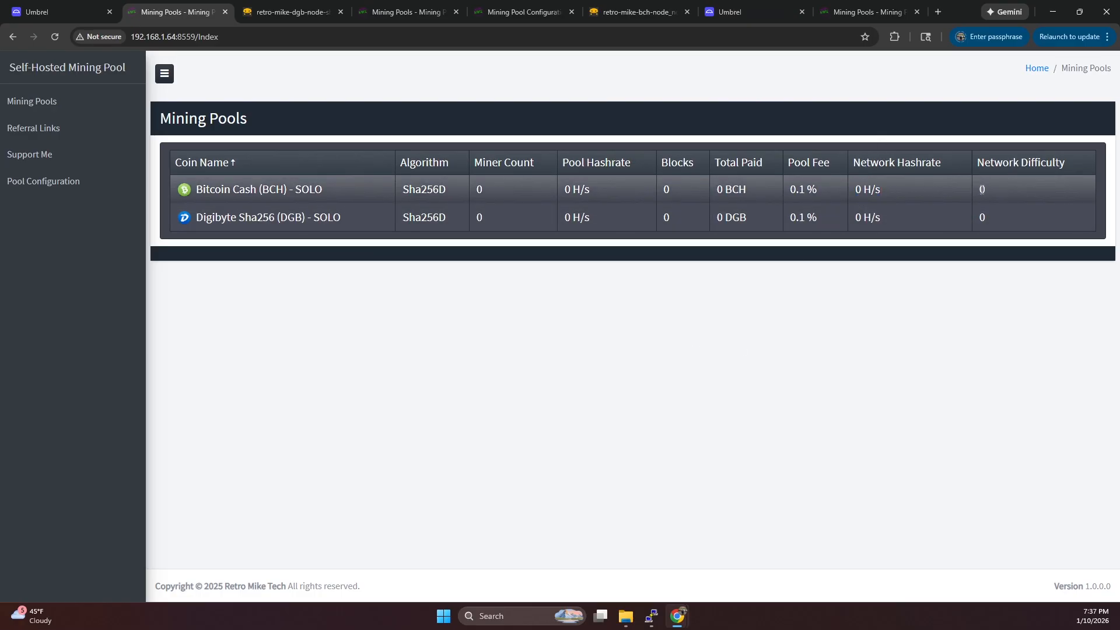
{"action": "left_click", "coordinate": [267, 217]}
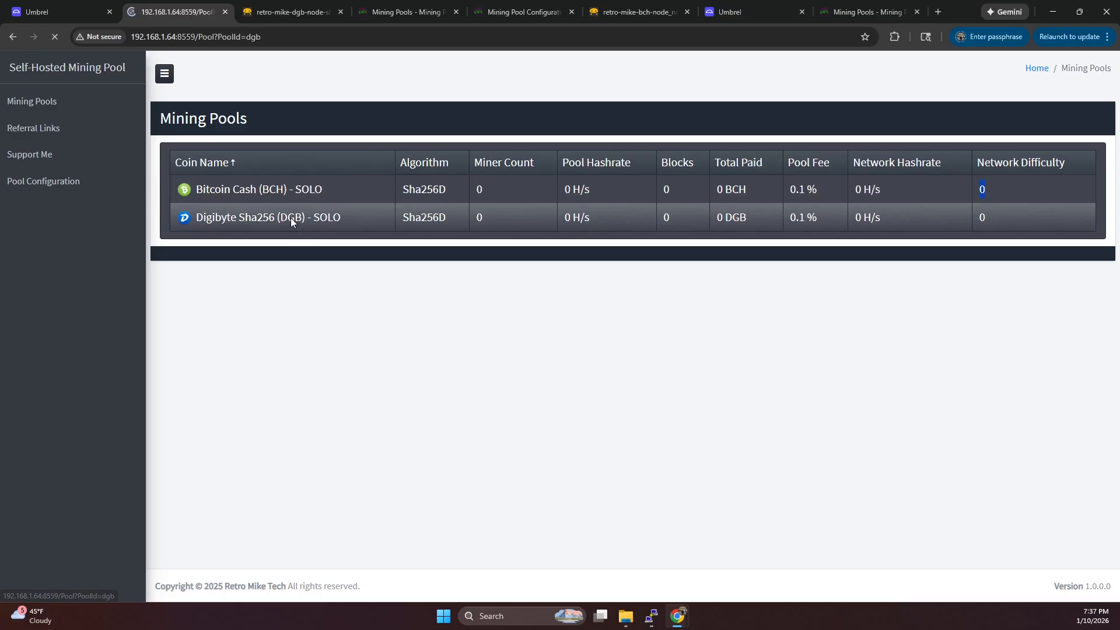
{"action": "left_click", "coordinate": [268, 217]}
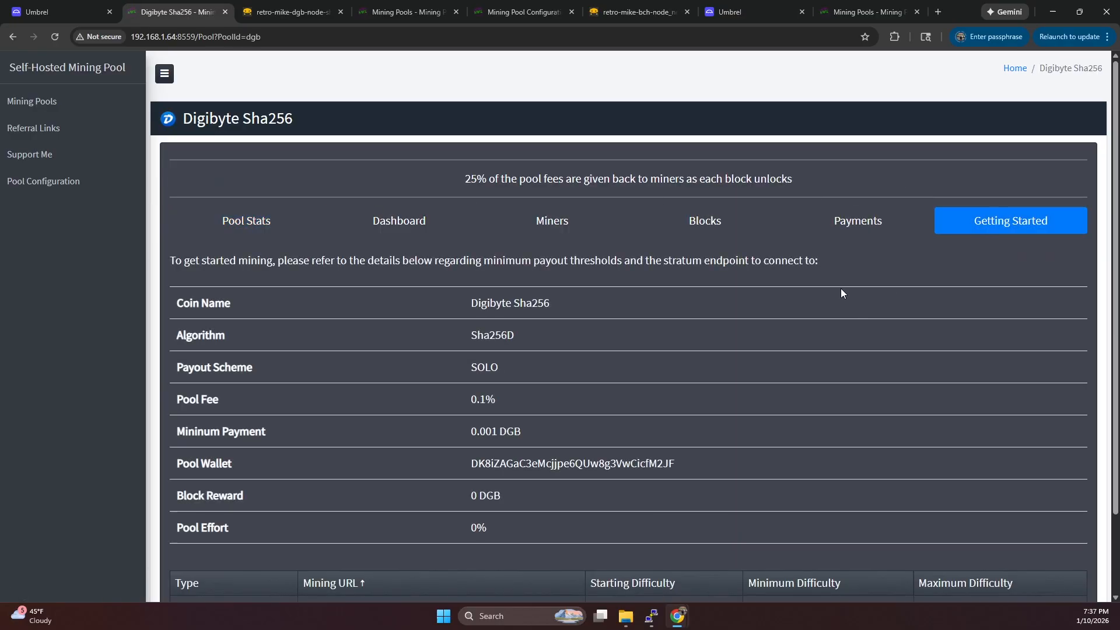
{"action": "scroll", "scroll_direction": "down", "scroll_amount": 3}
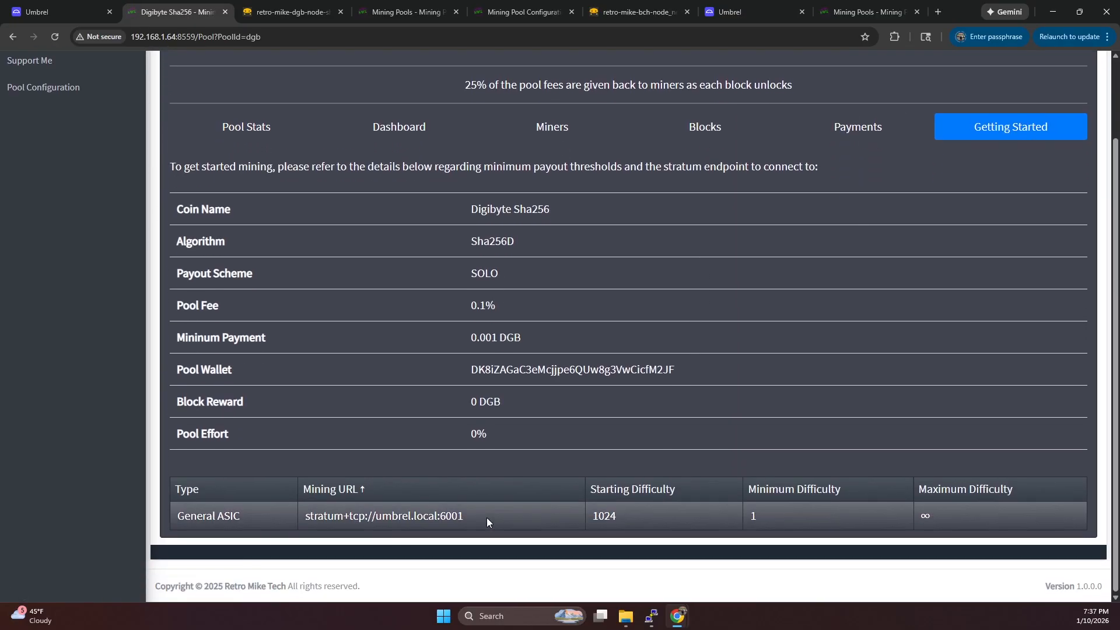
{"action": "double_click", "coordinate": [451, 515]}
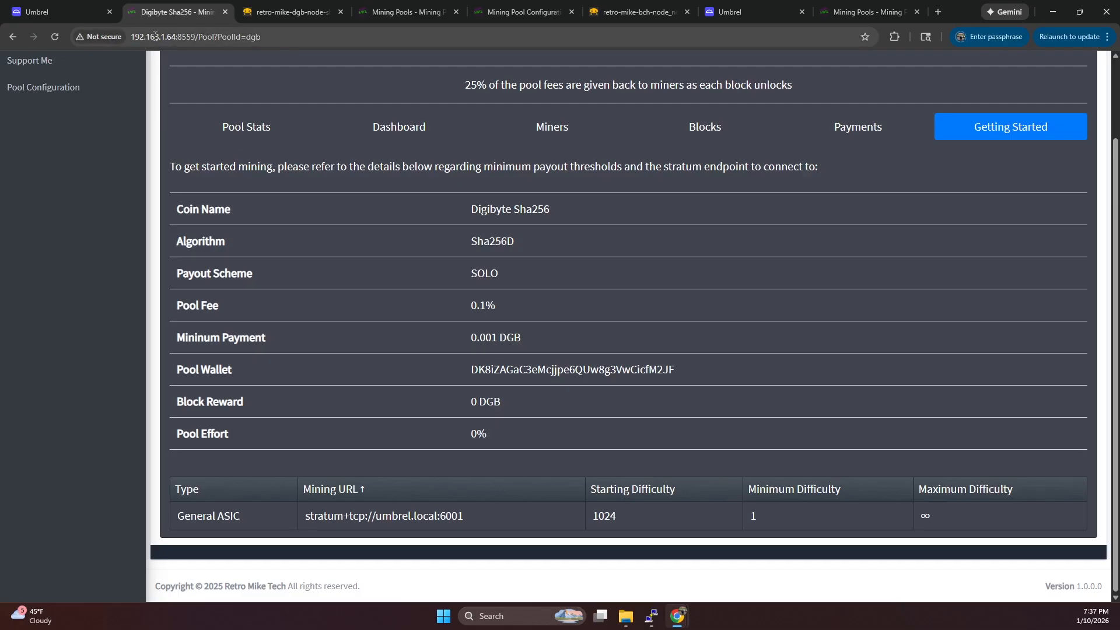
{"action": "double_click", "coordinate": [453, 516]}
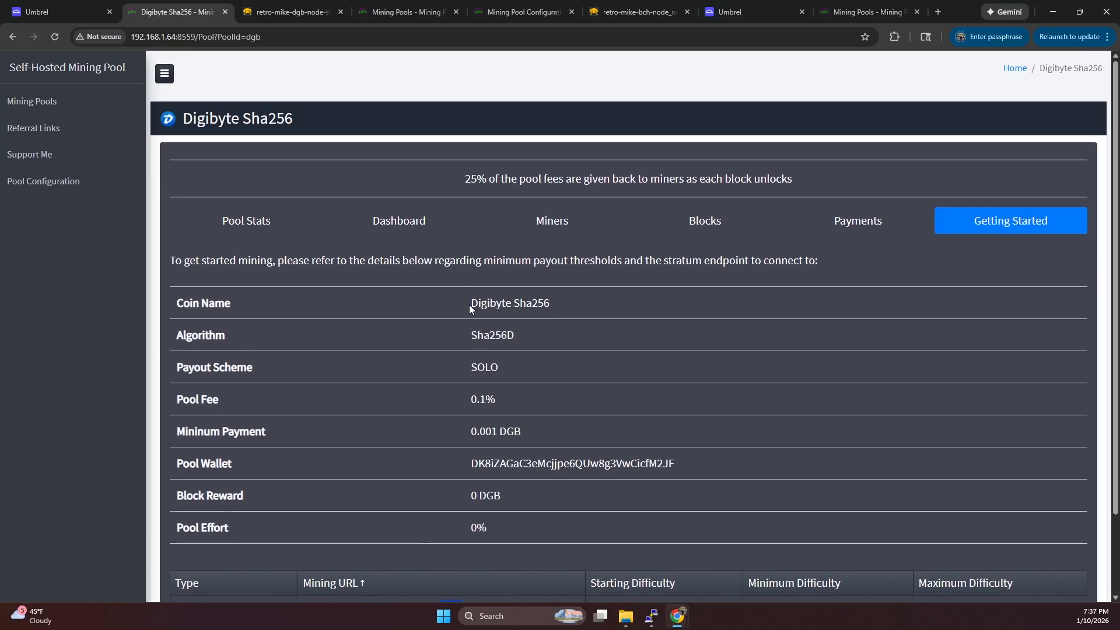
{"action": "mouse_move", "coordinate": [32, 101]}
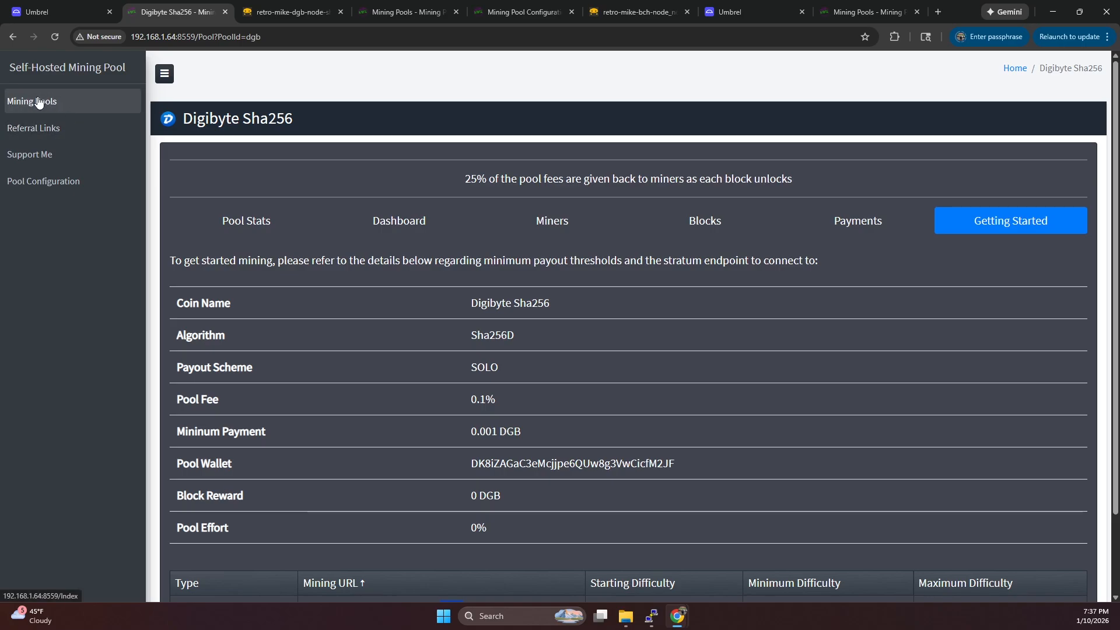
{"action": "mouse_move", "coordinate": [292, 185]}
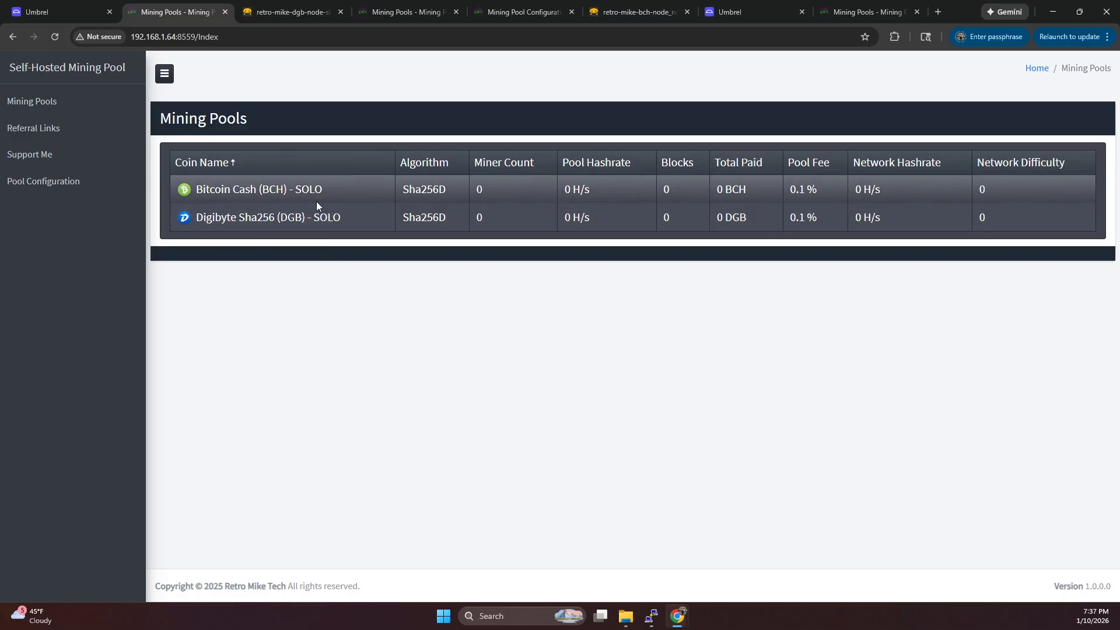
{"action": "mouse_move", "coordinate": [307, 123]}
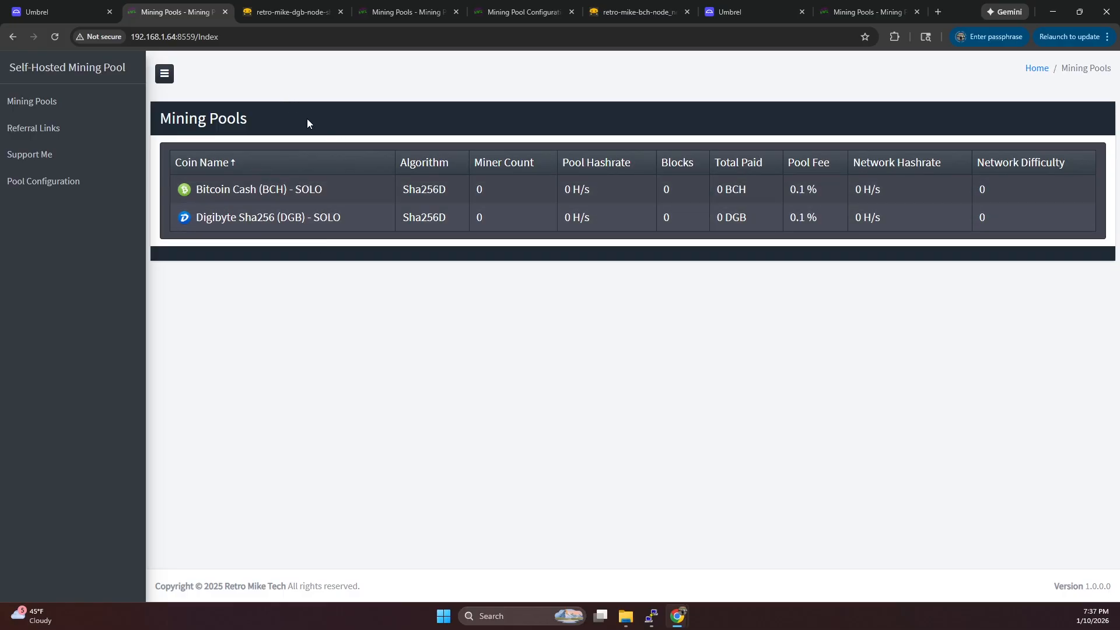